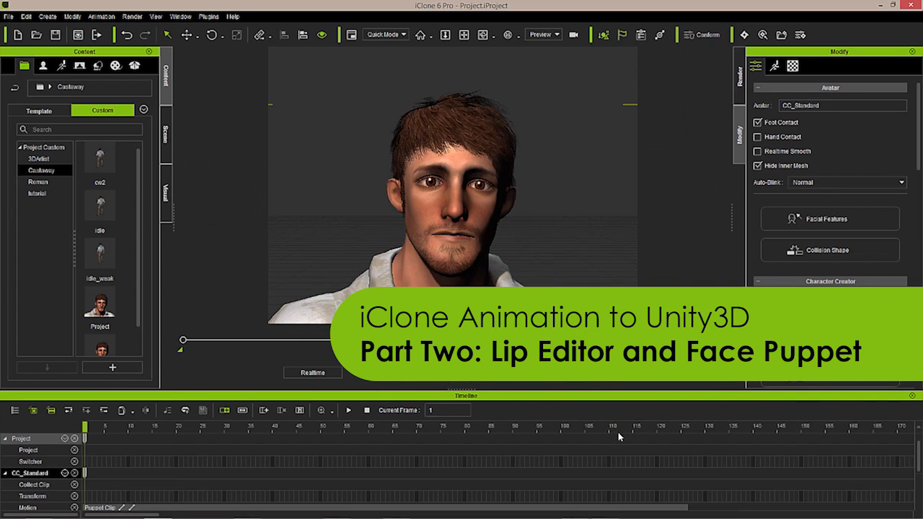
mouse_move(260, 459)
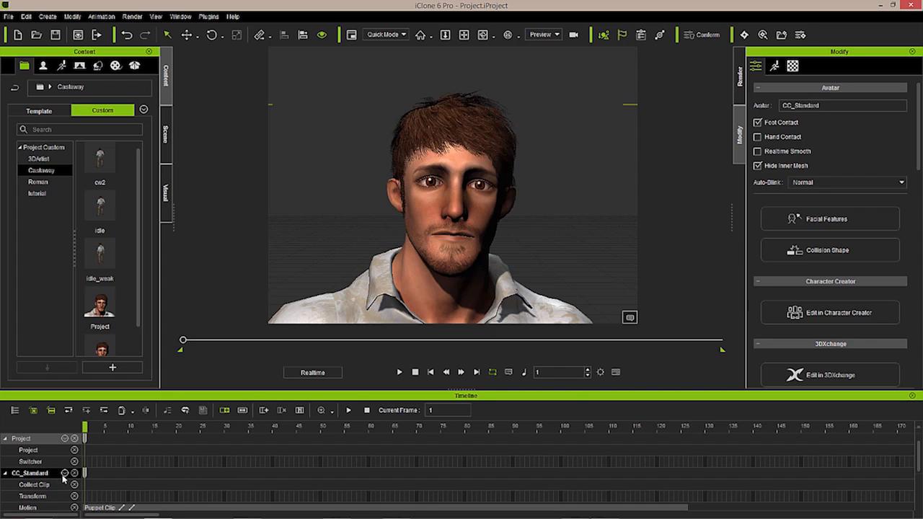
- Show the CC_Standard character's Viseme track from the timeline track list
click(63, 470)
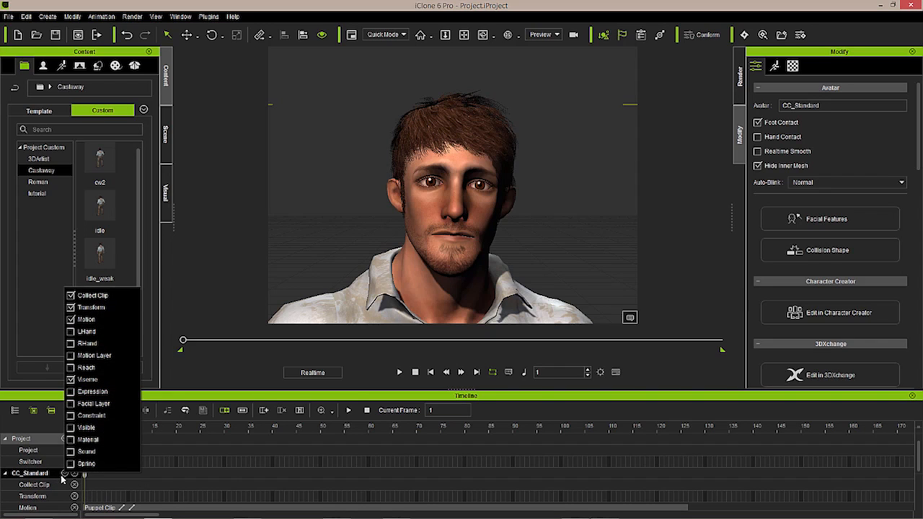
mouse_move(92, 319)
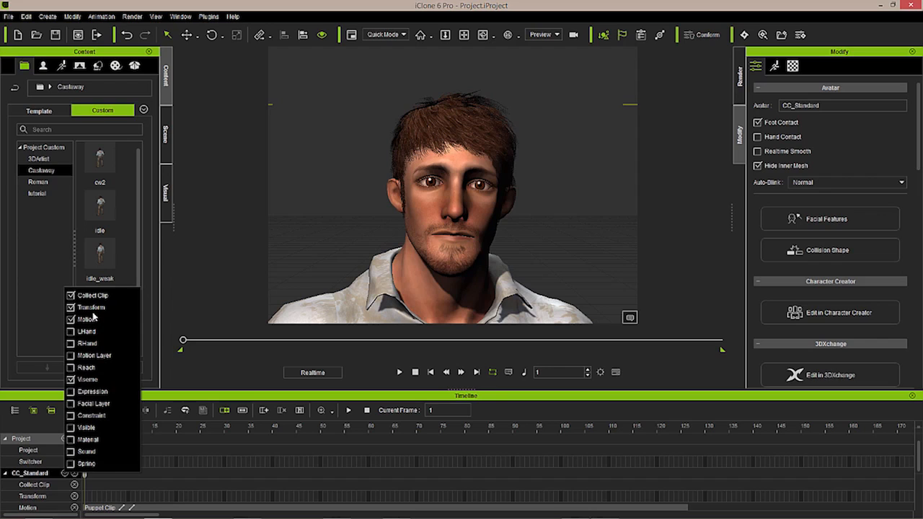
mouse_move(104, 330)
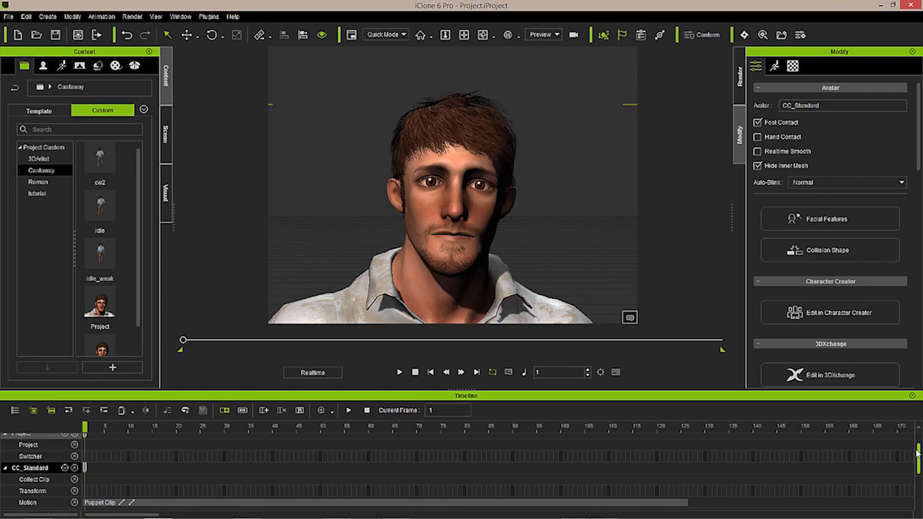
scroll(down, 3)
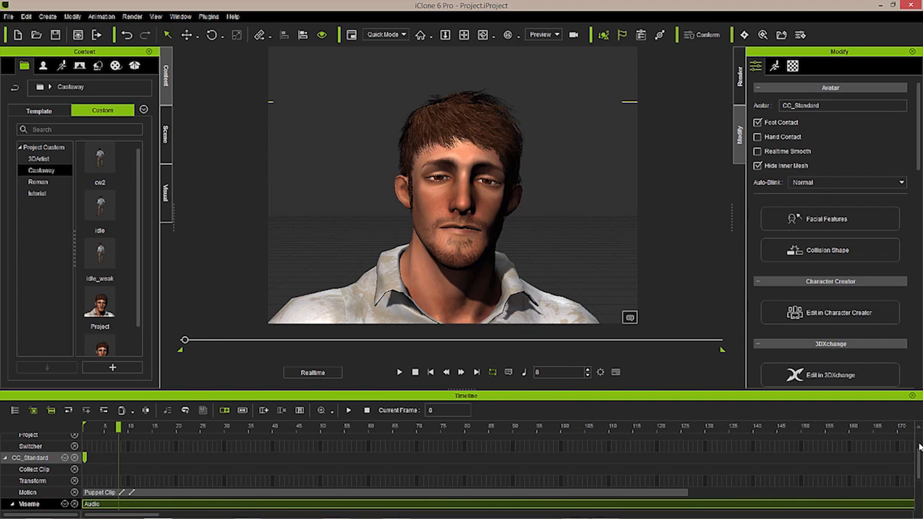
- Scroll the timeline to expand the Viseme track's Voice, Lips and Lip Options rows
scroll(down, 3)
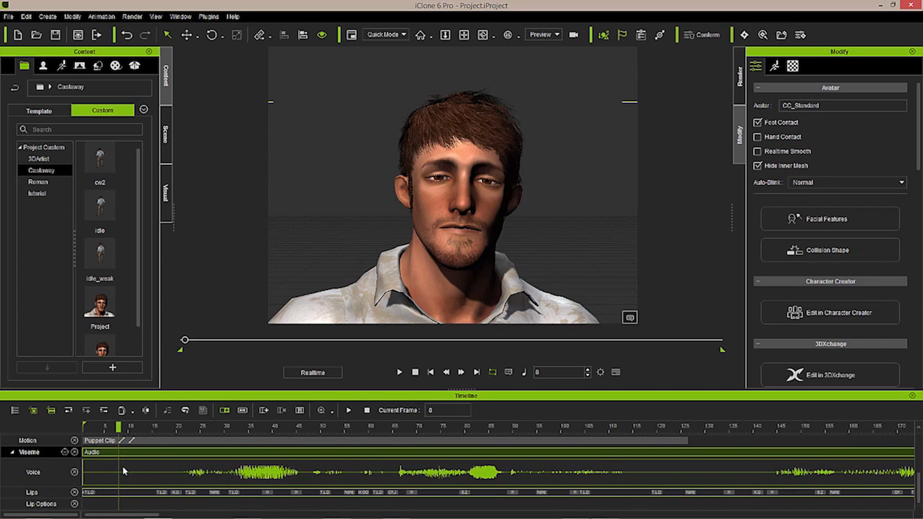
mouse_move(266, 496)
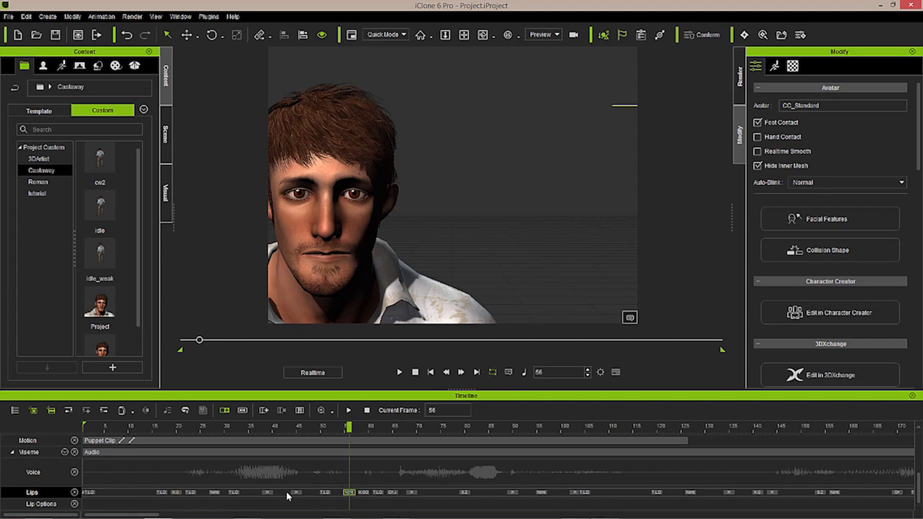
mouse_move(242, 496)
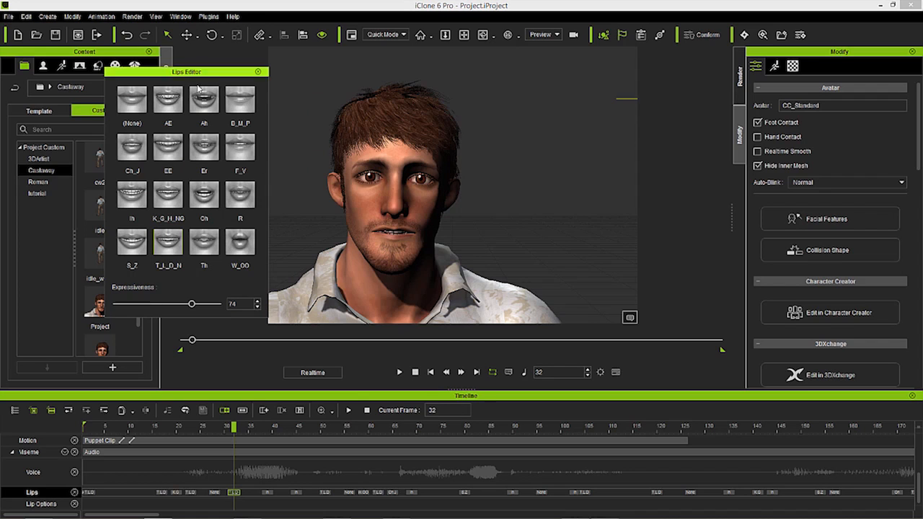
- Move the Lips Editor aside so it sits beside the character's face
drag(186, 72, 639, 55)
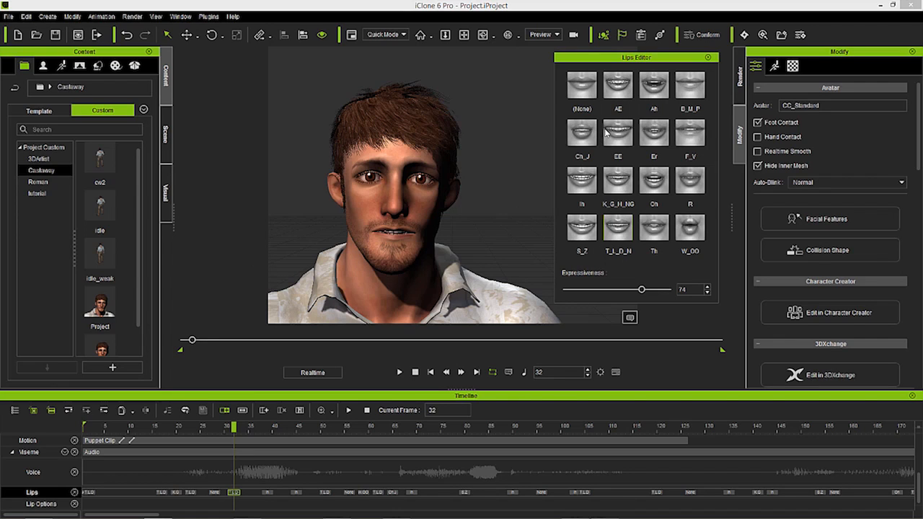
mouse_move(677, 115)
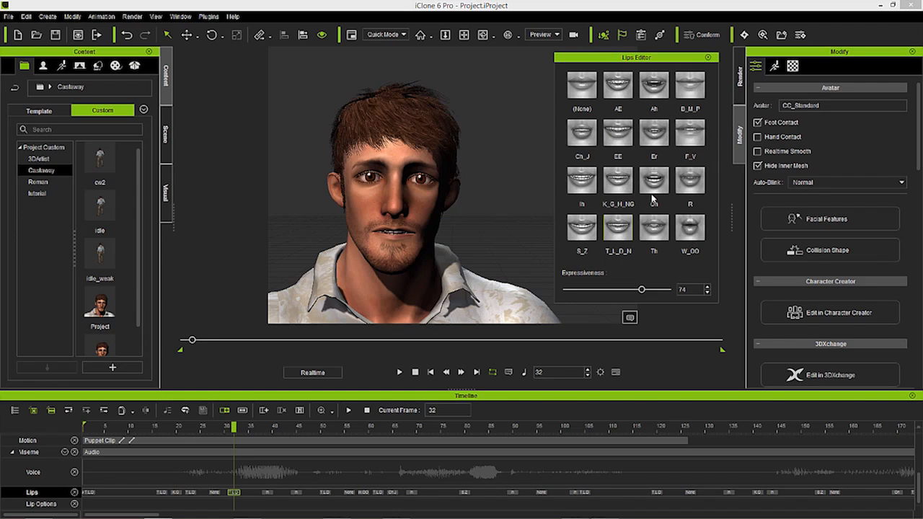
drag(636, 57, 616, 85)
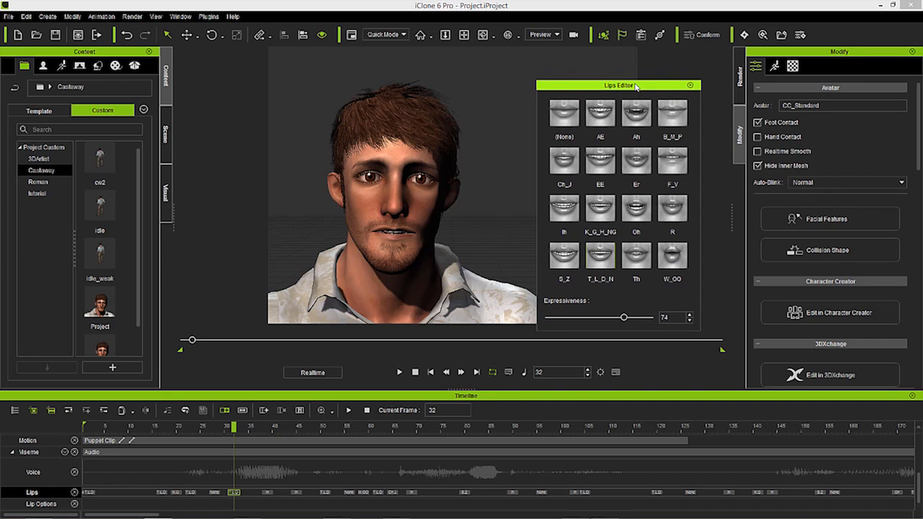
drag(620, 85, 623, 69)
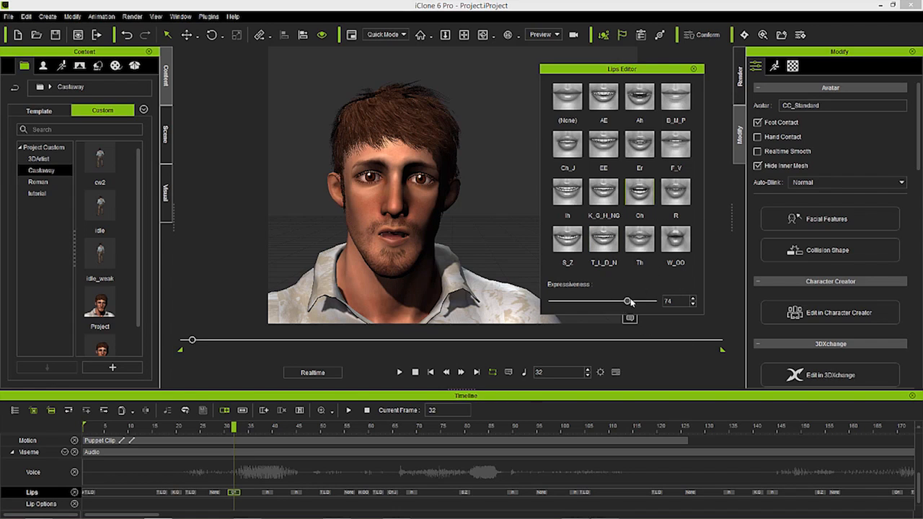
- Adjust the frame 32 lip shape's expressiveness, settling it at 59
drag(627, 301, 655, 301)
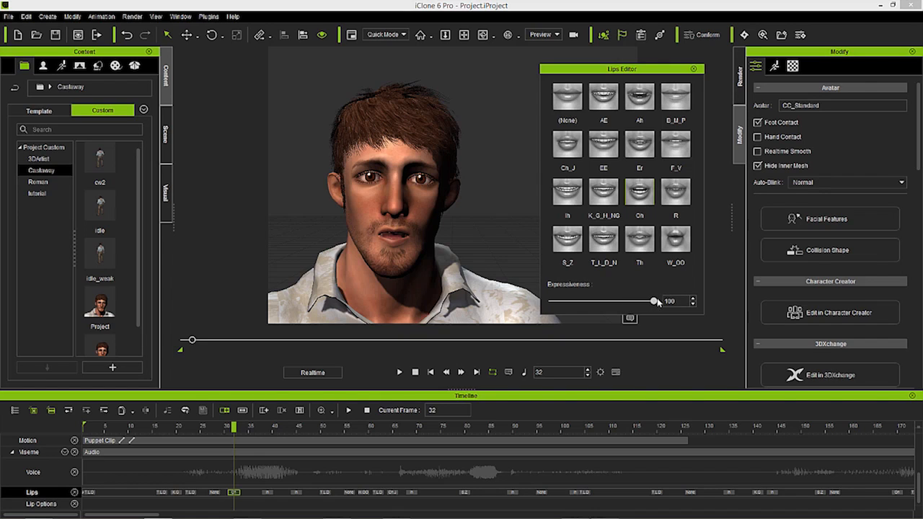
drag(654, 301, 566, 302)
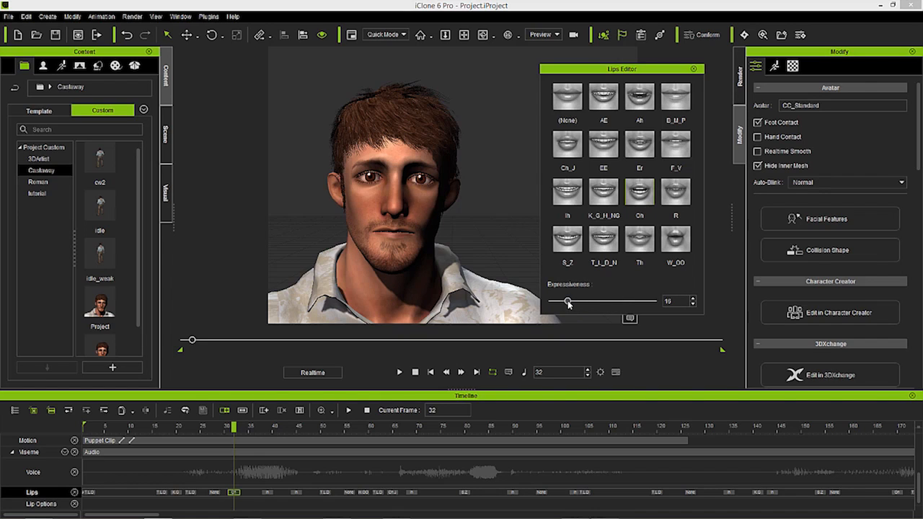
drag(568, 301, 606, 301)
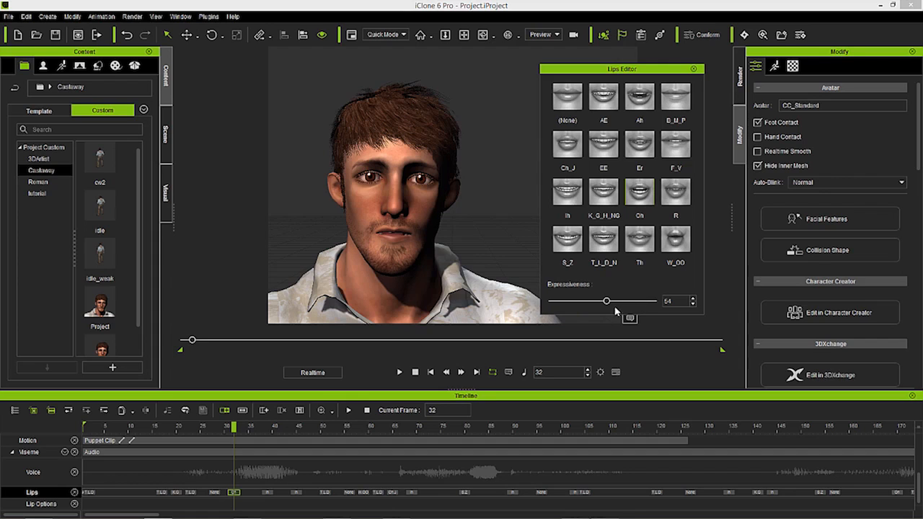
drag(606, 301, 640, 302)
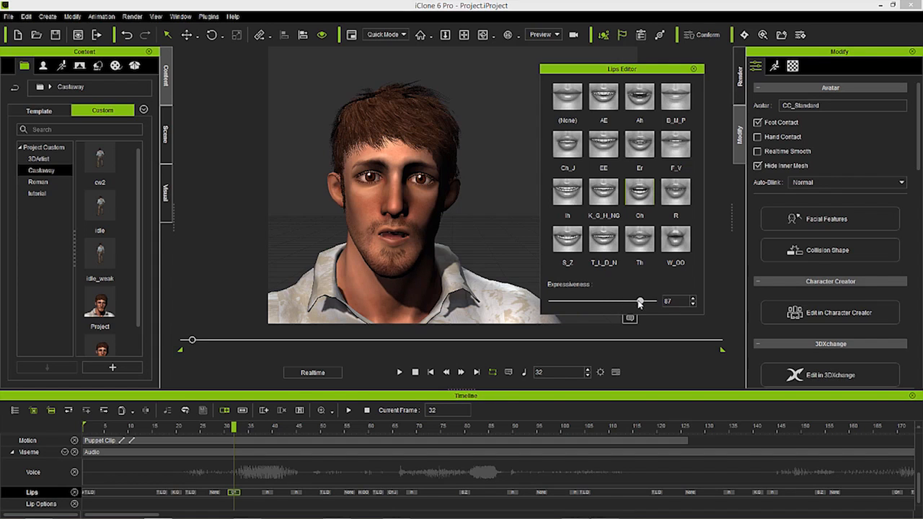
drag(640, 301, 608, 301)
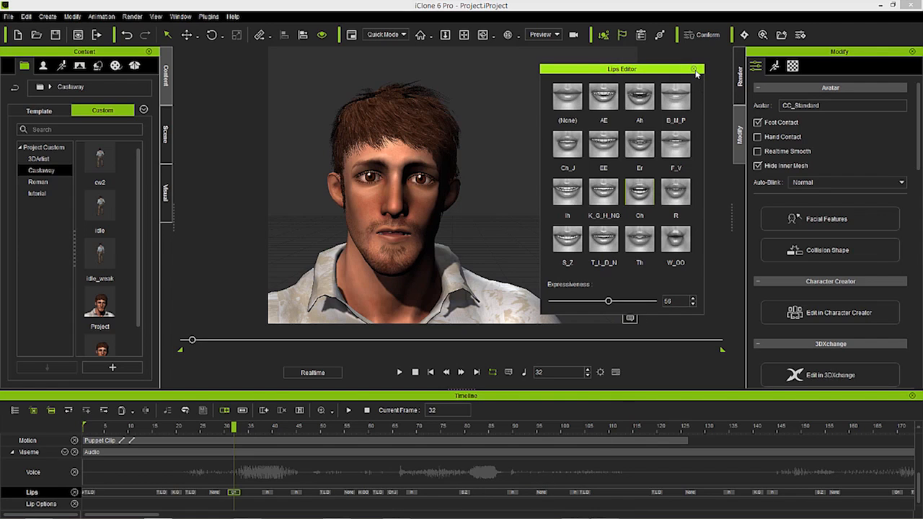
click(698, 69)
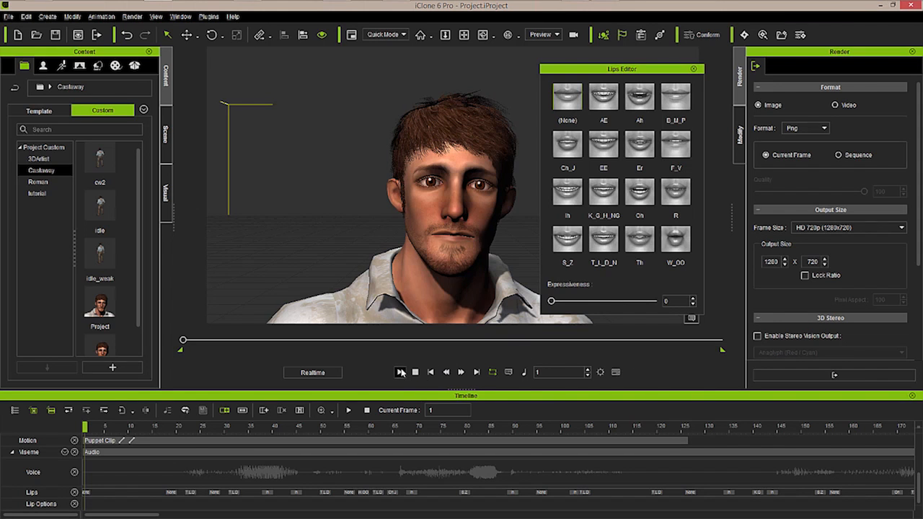
- Preview the lip-sync, then raise the frame 20 lip shape's expressiveness to about 58
click(401, 372)
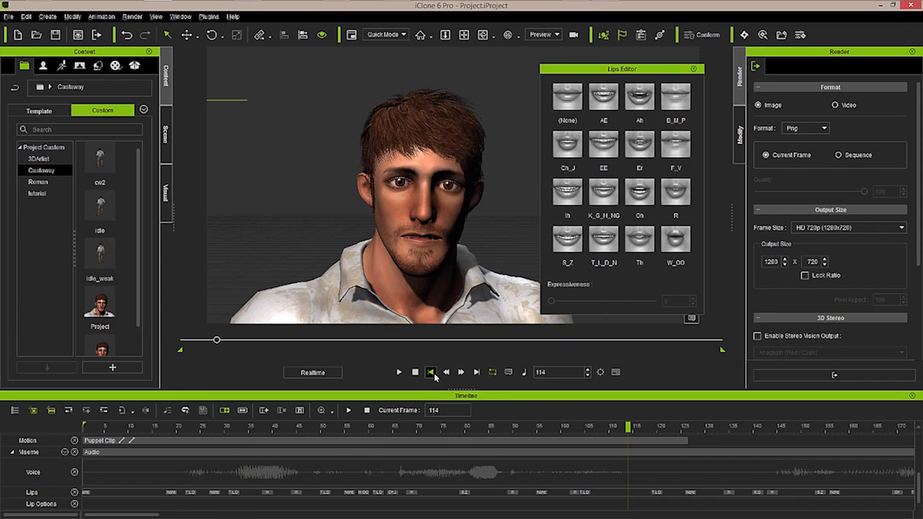
click(429, 372)
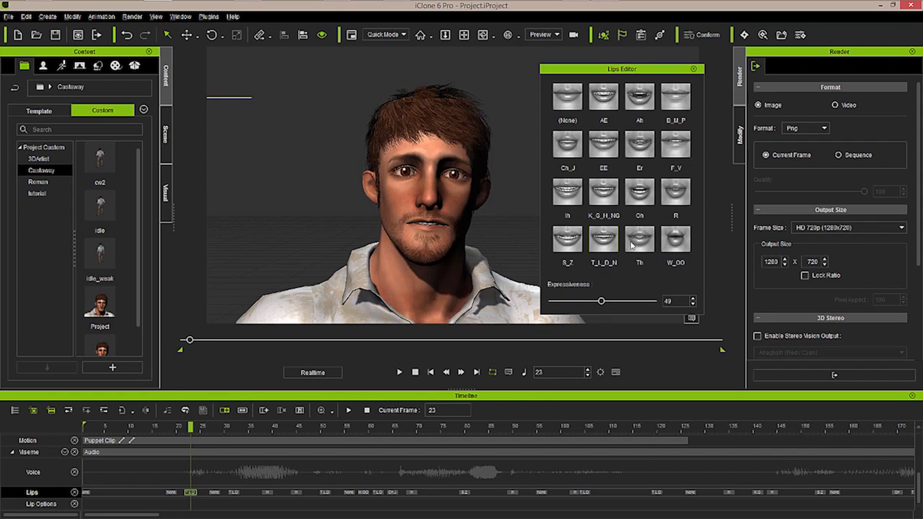
mouse_move(591, 372)
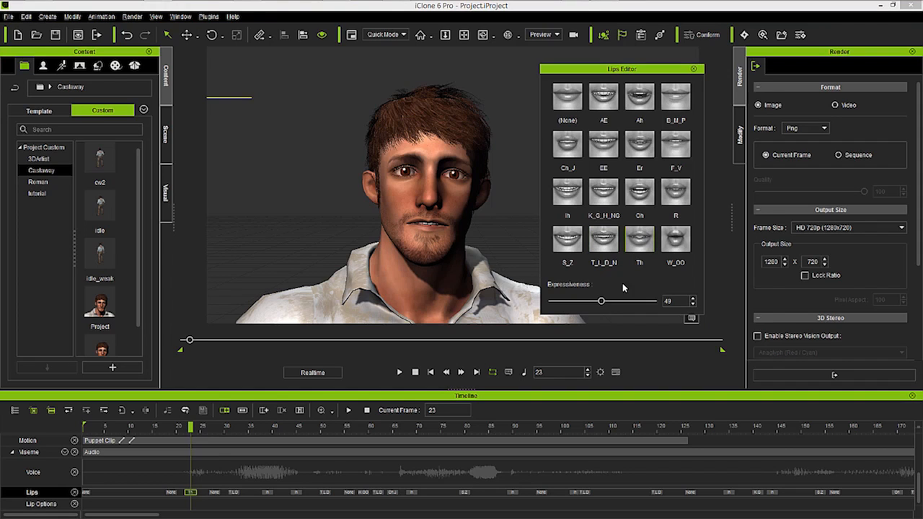
drag(601, 301, 611, 302)
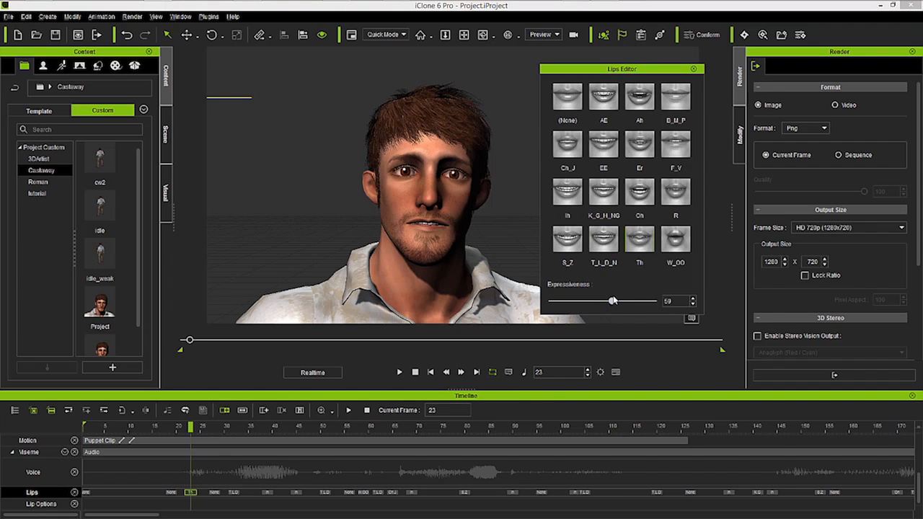
drag(612, 301, 611, 301)
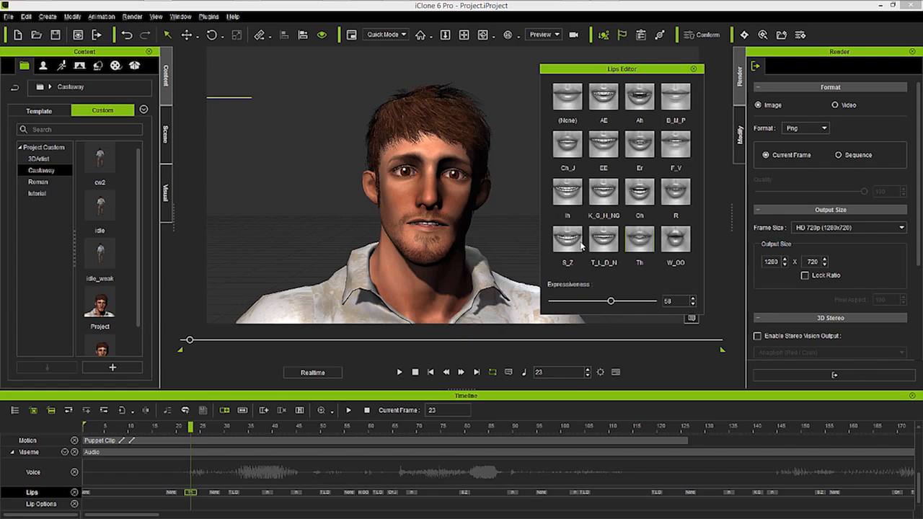
mouse_move(485, 358)
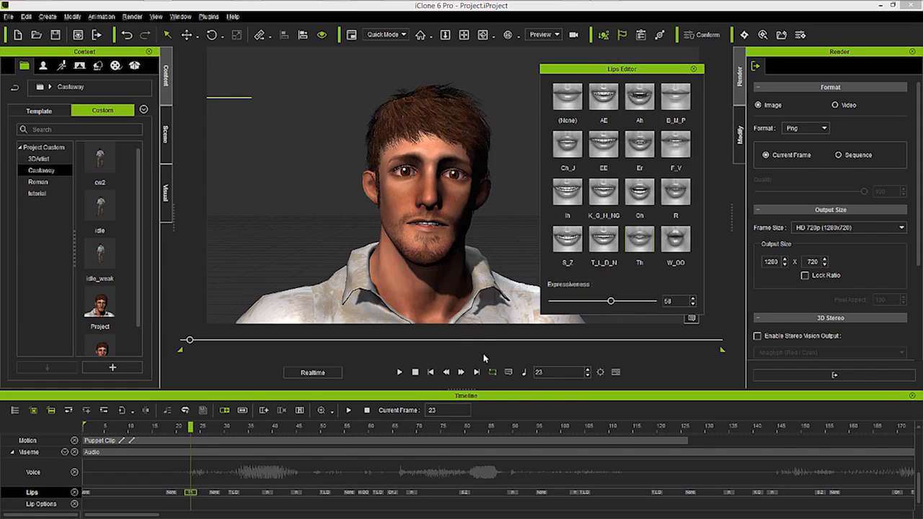
- Replay the lip-synced animation from the beginning to check the edit
click(396, 372)
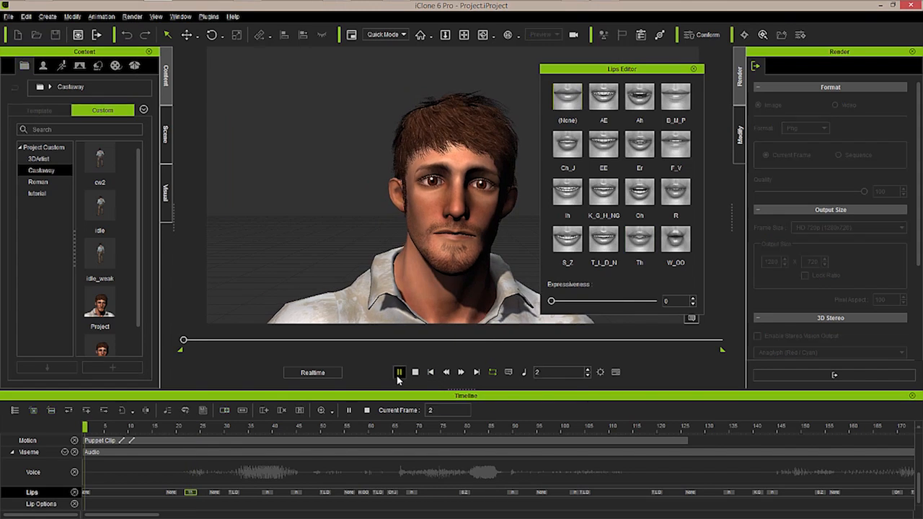
click(414, 372)
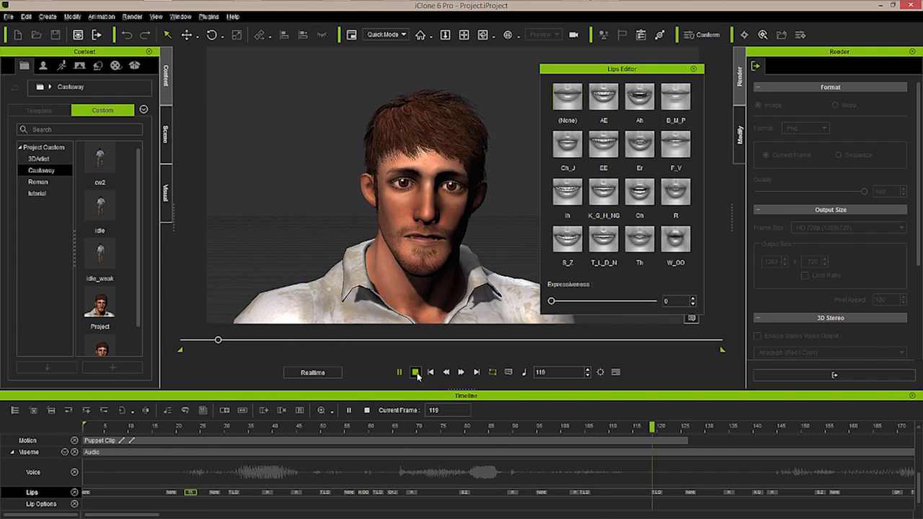
click(413, 372)
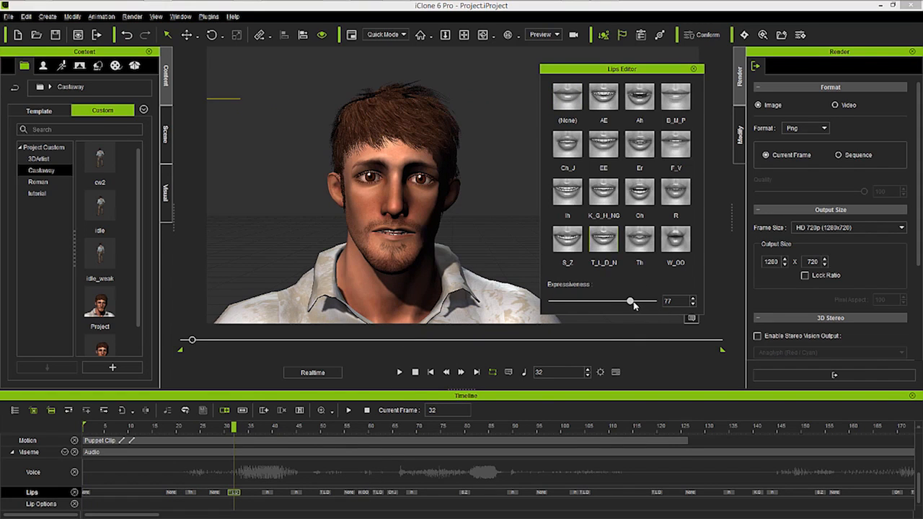
- Raise frame 32's lip expressiveness to 83 and replay the lip-synced speech
drag(629, 301, 635, 301)
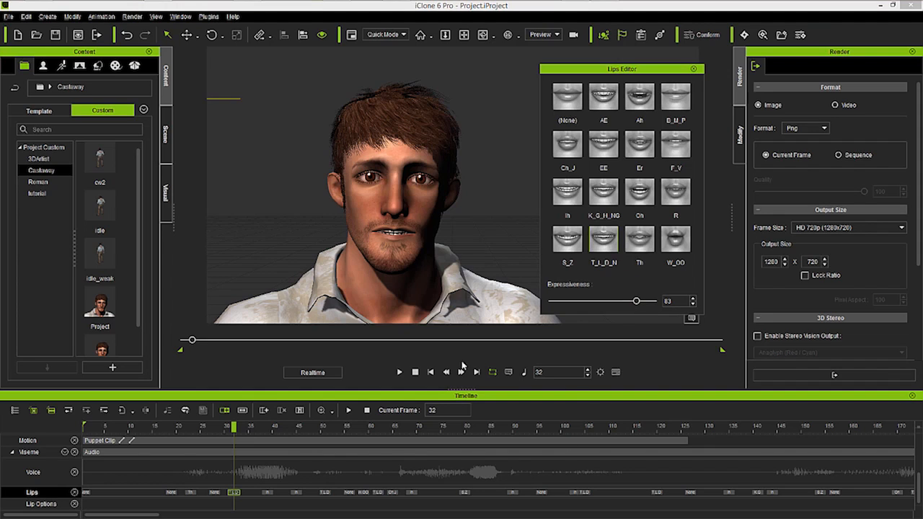
mouse_move(466, 346)
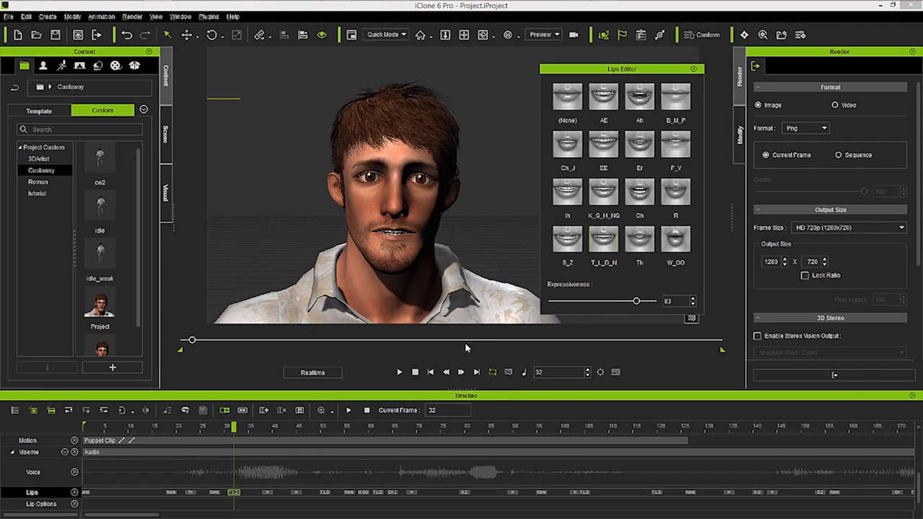
mouse_move(430, 372)
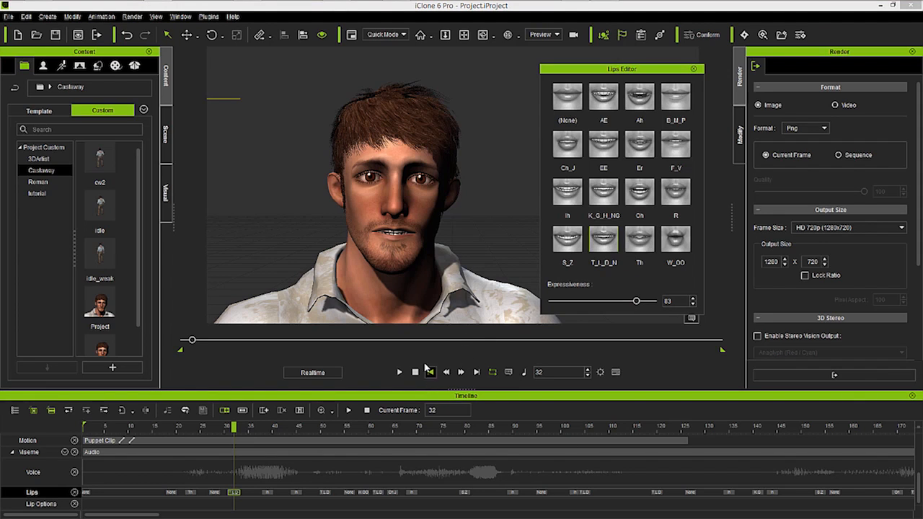
click(398, 371)
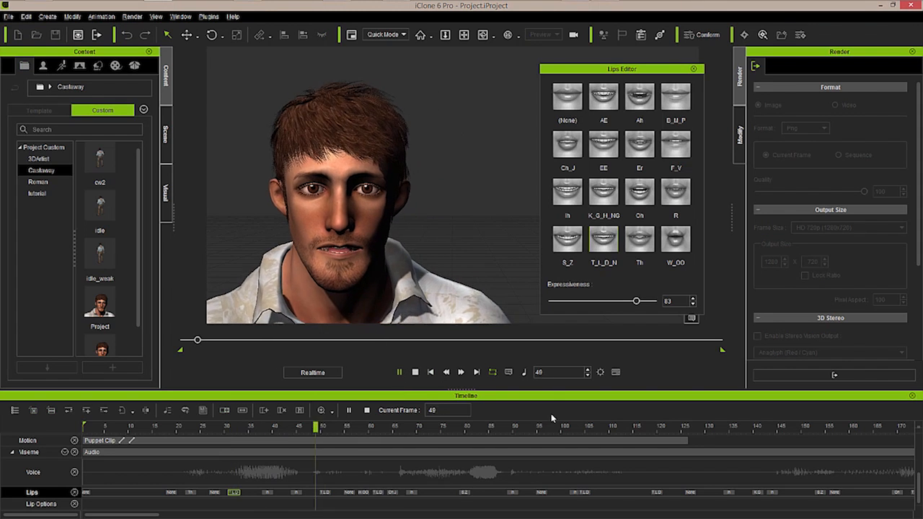
click(416, 371)
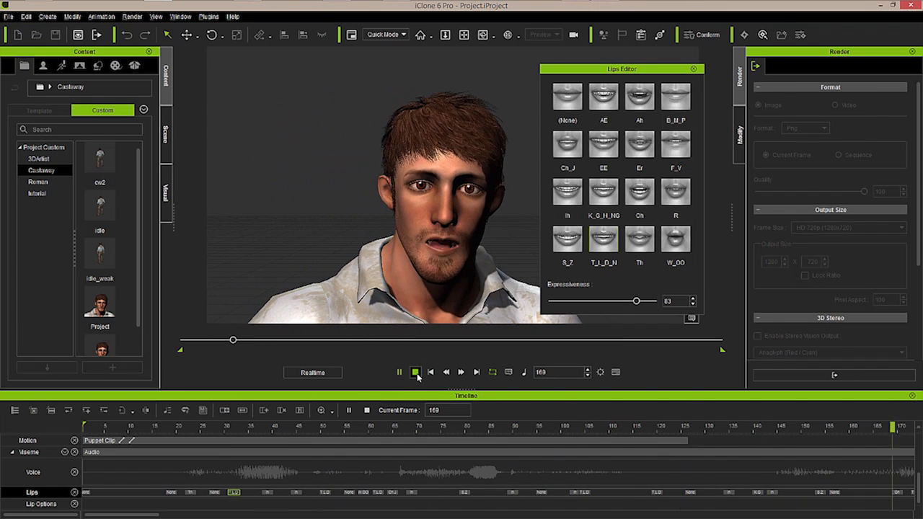
click(412, 372)
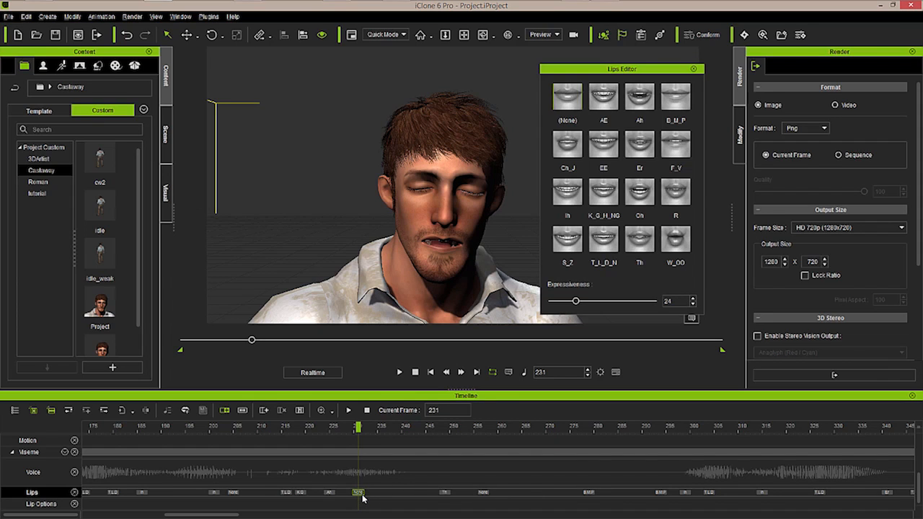
mouse_move(369, 473)
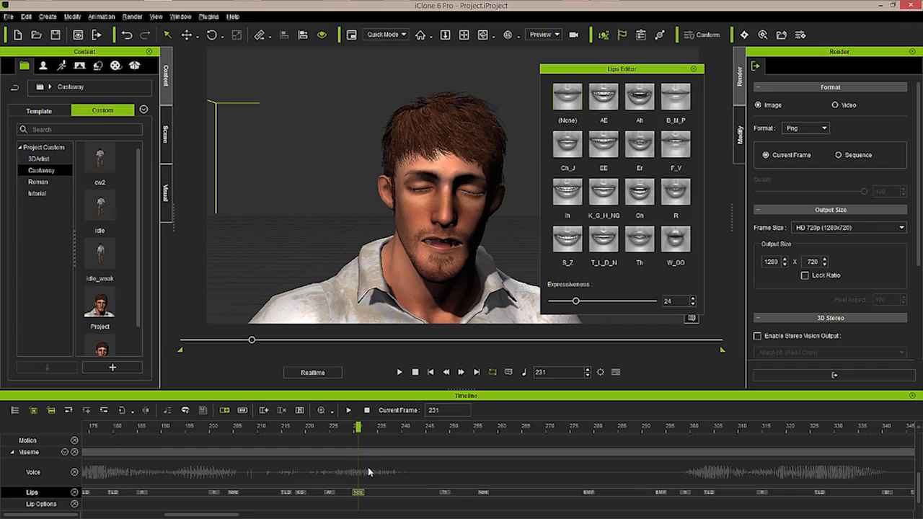
mouse_move(605, 248)
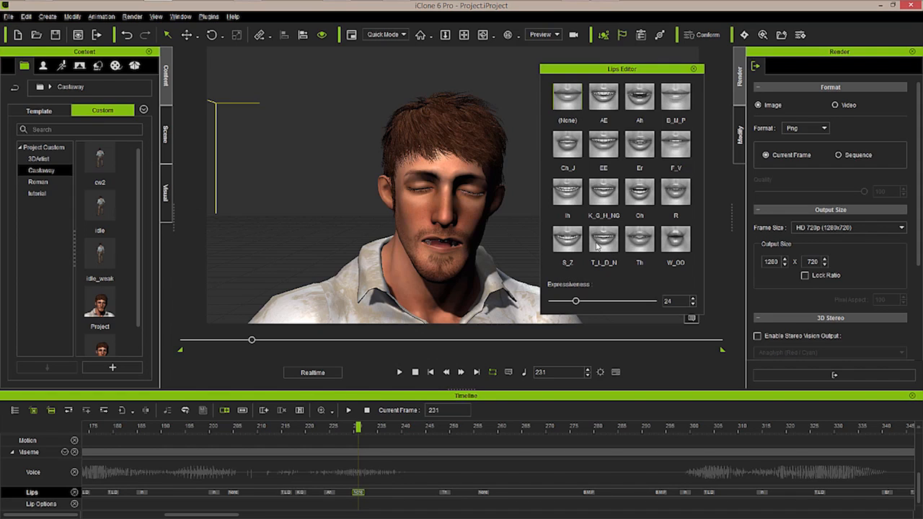
mouse_move(637, 248)
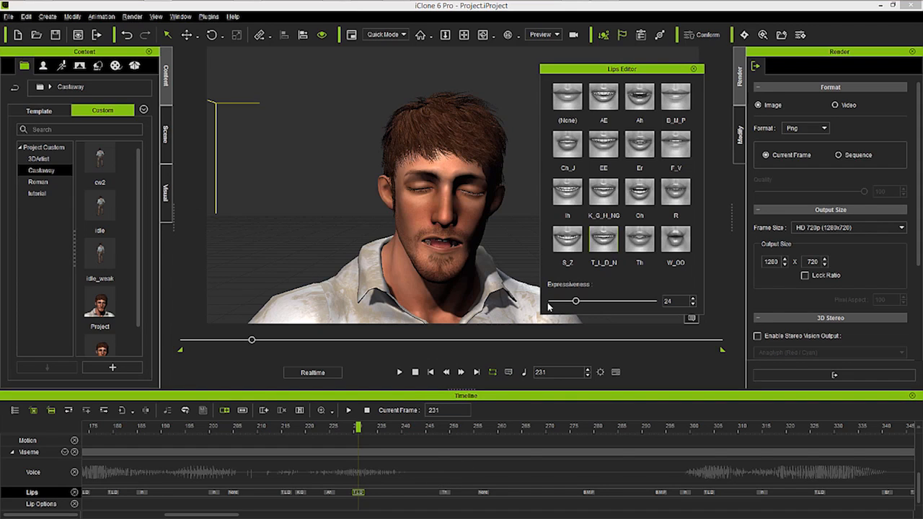
mouse_move(550, 324)
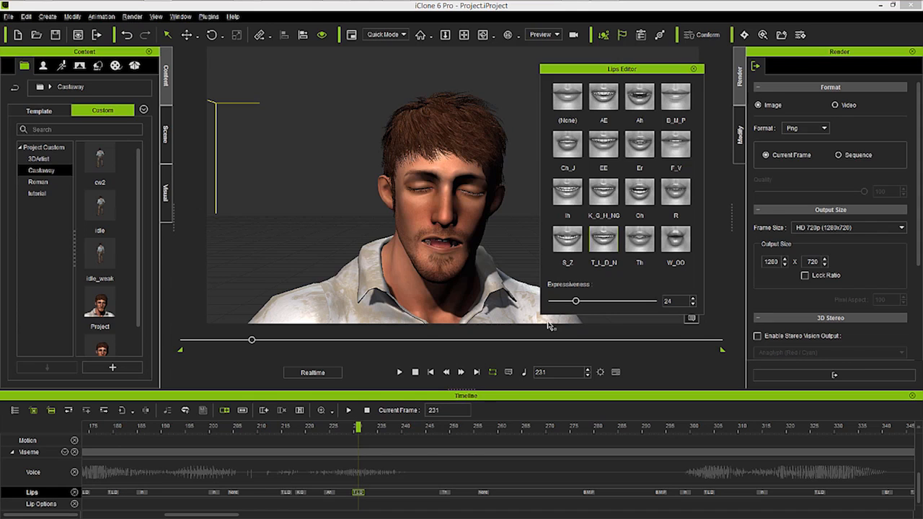
mouse_move(373, 400)
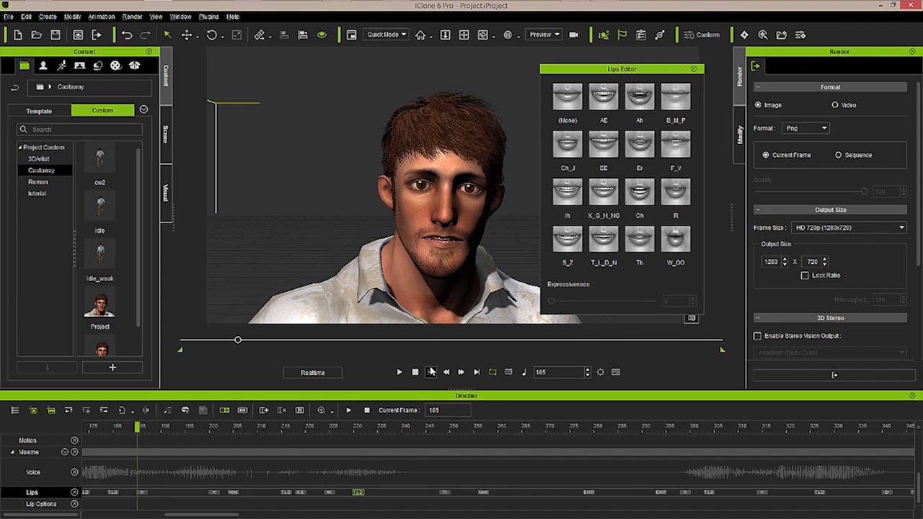
- Jump to different points in the speech and replay the lip-sync there
click(398, 372)
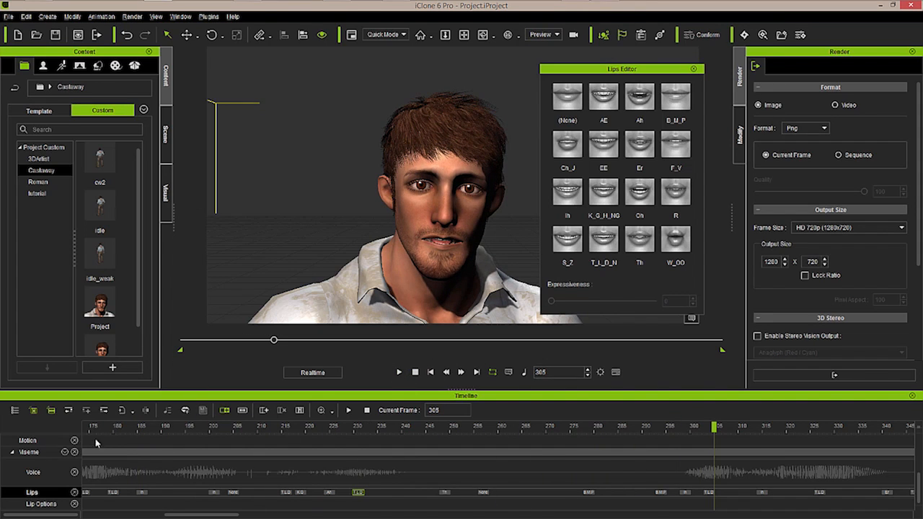
click(398, 372)
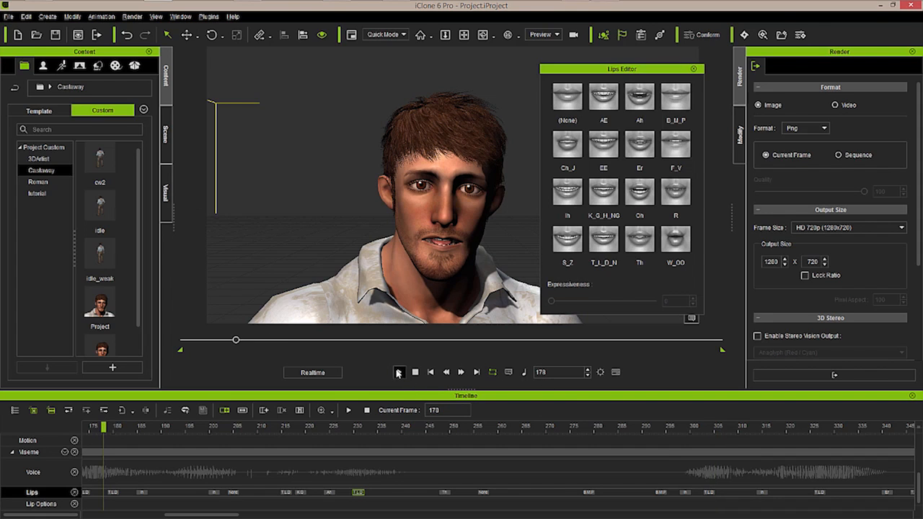
click(398, 372)
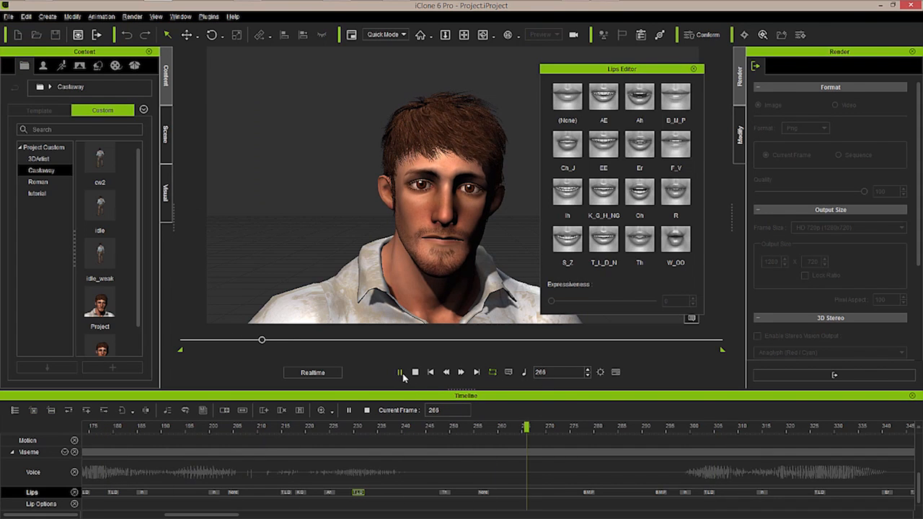
click(400, 371)
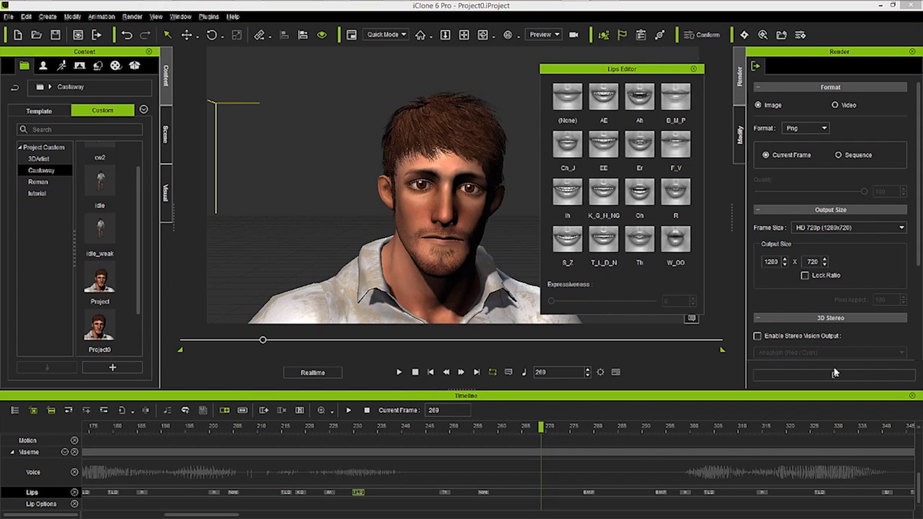
mouse_move(876, 397)
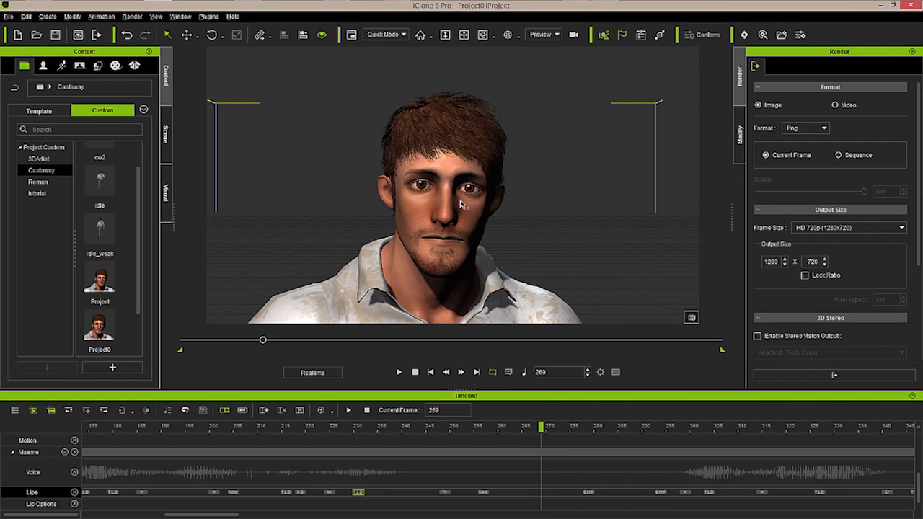
mouse_move(275, 89)
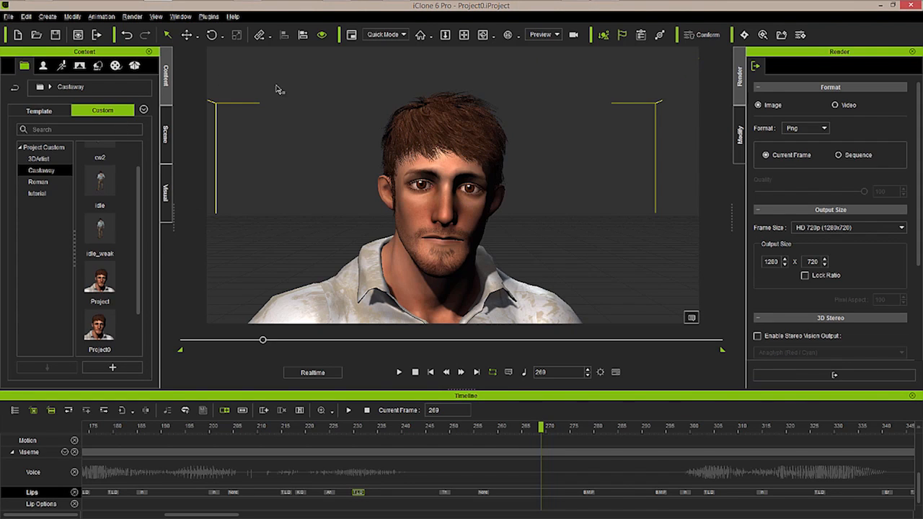
mouse_move(388, 61)
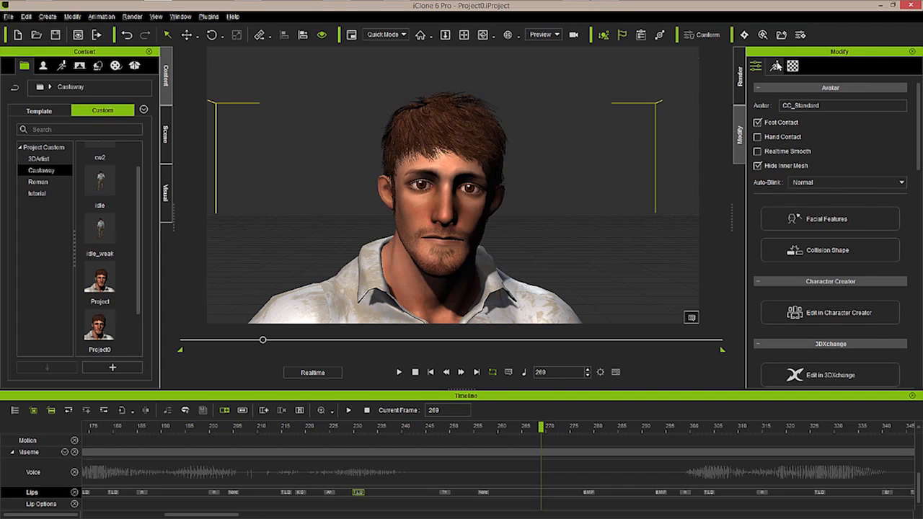
- Switch the Modify panel to the character's body and facial motion tools
click(774, 66)
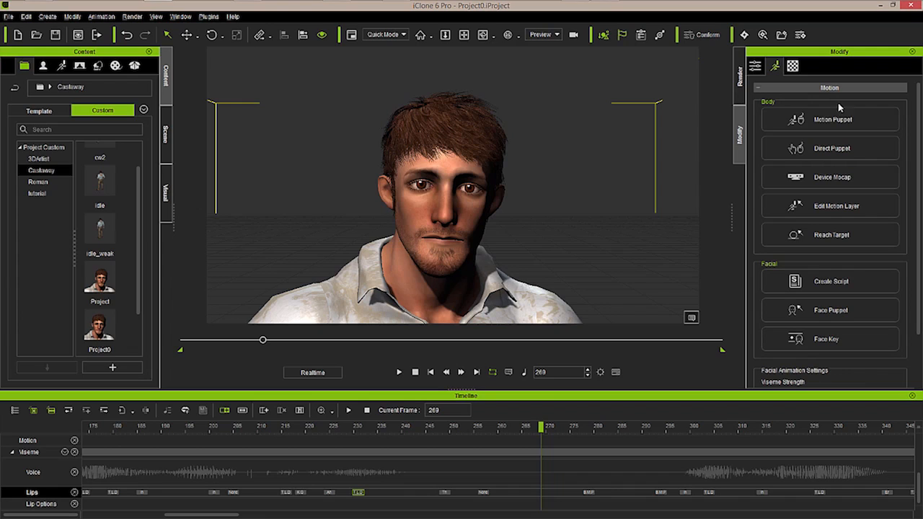
mouse_move(874, 282)
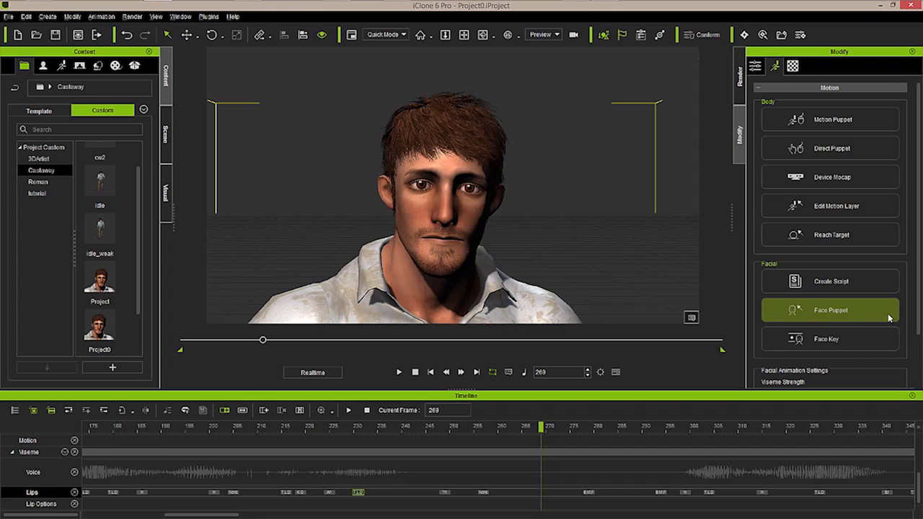
- Launch Face Puppet for the castaway and browse its face animation profiles
click(830, 310)
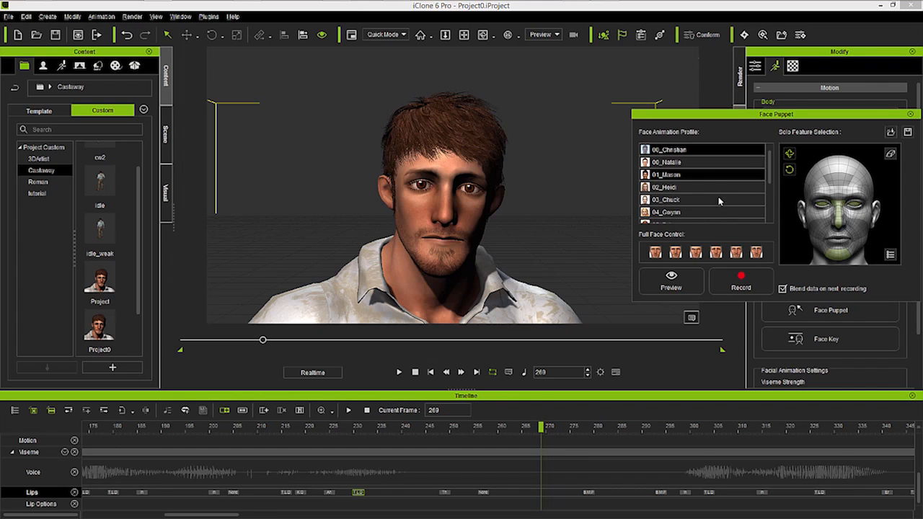
mouse_move(728, 173)
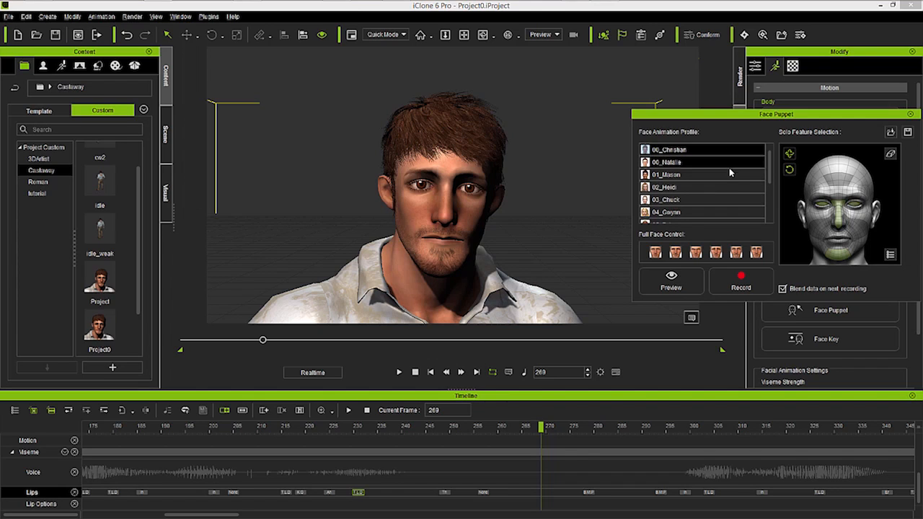
mouse_move(731, 164)
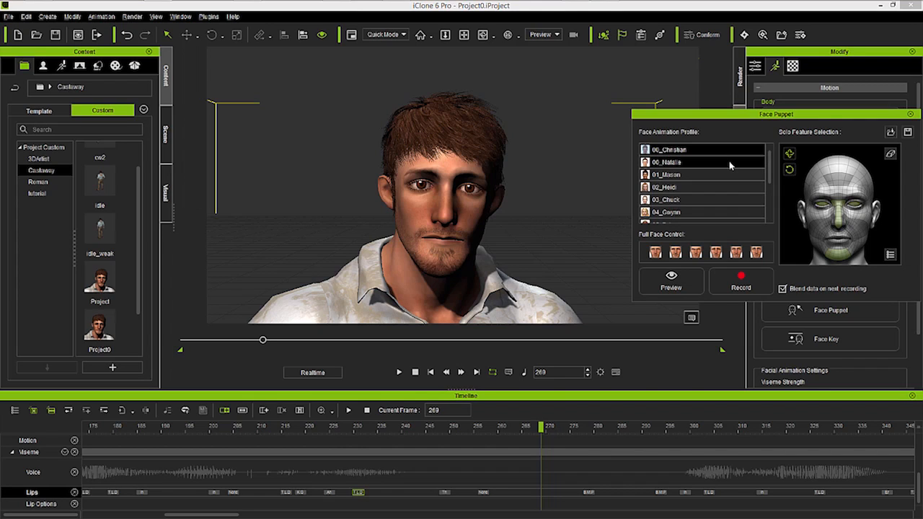
scroll(down, 3)
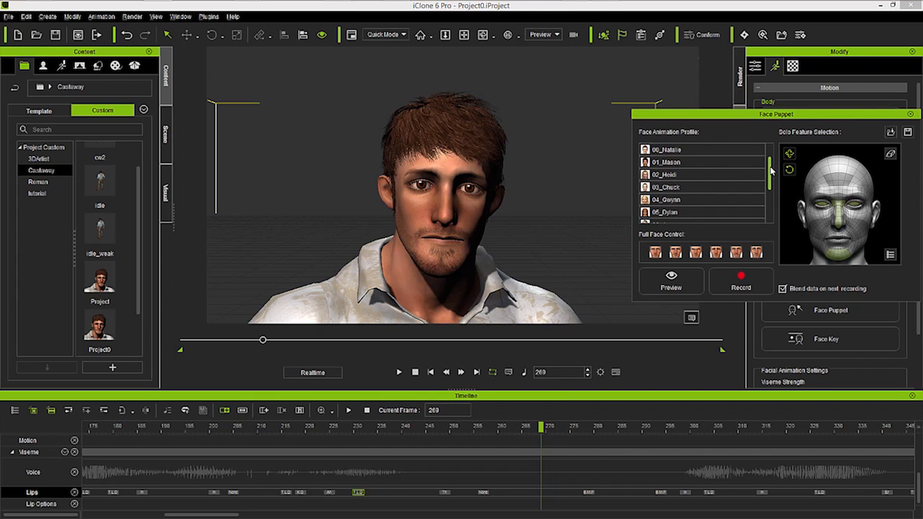
scroll(down, 3)
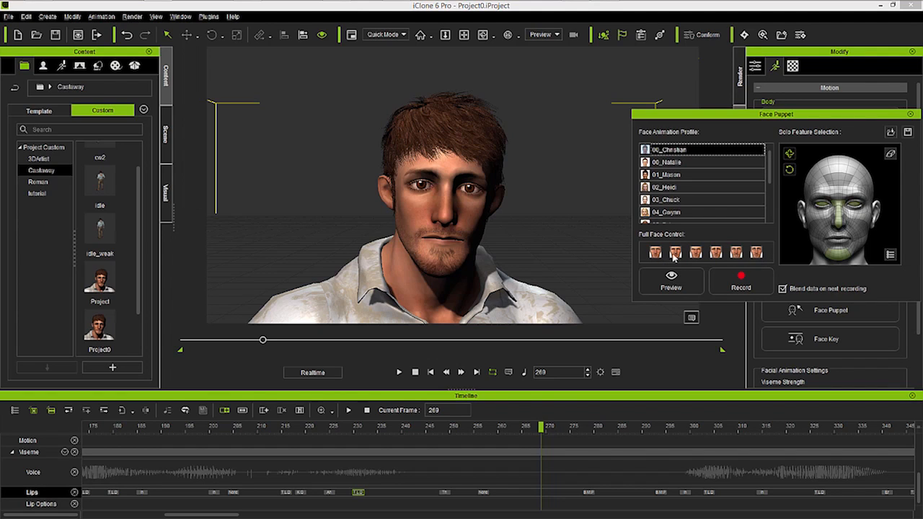
mouse_move(674, 254)
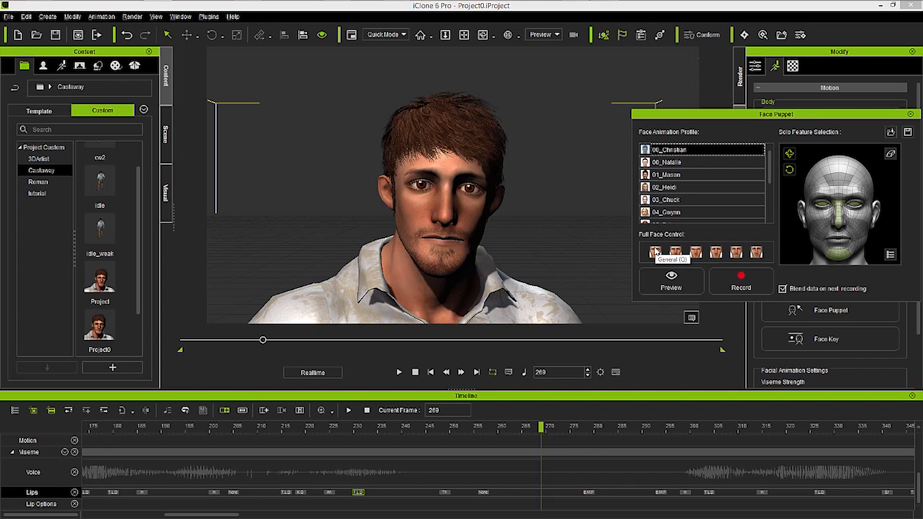
mouse_move(686, 251)
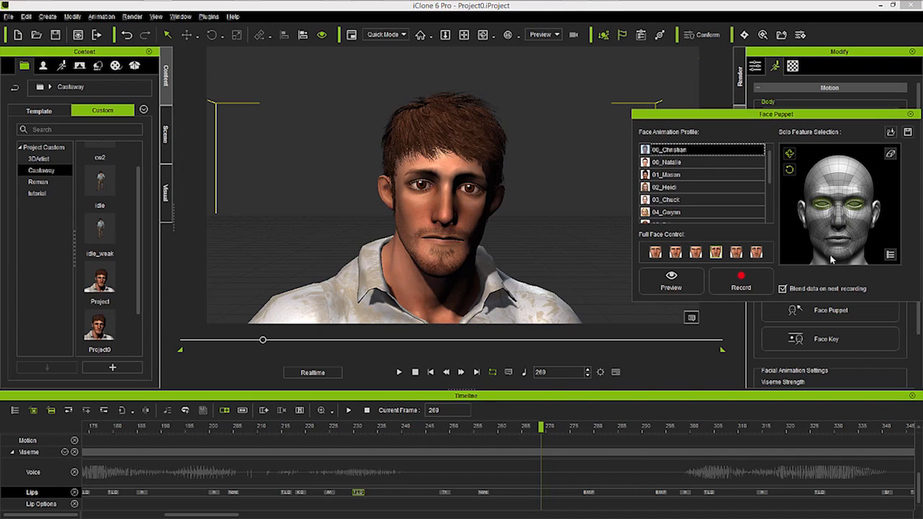
mouse_move(824, 257)
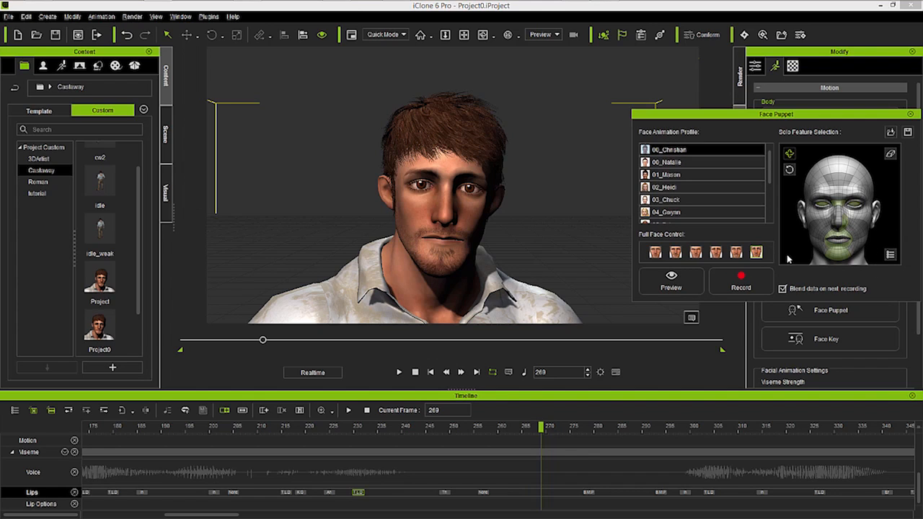
mouse_move(830, 271)
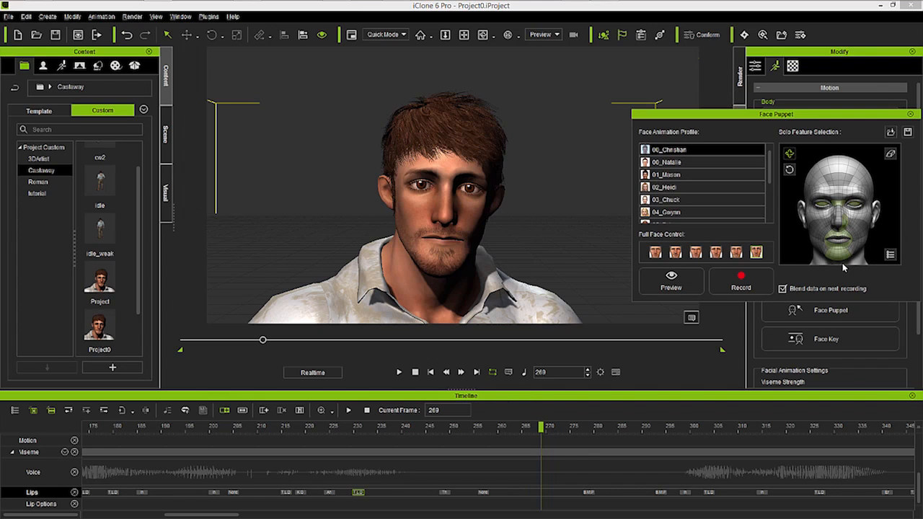
mouse_move(891, 184)
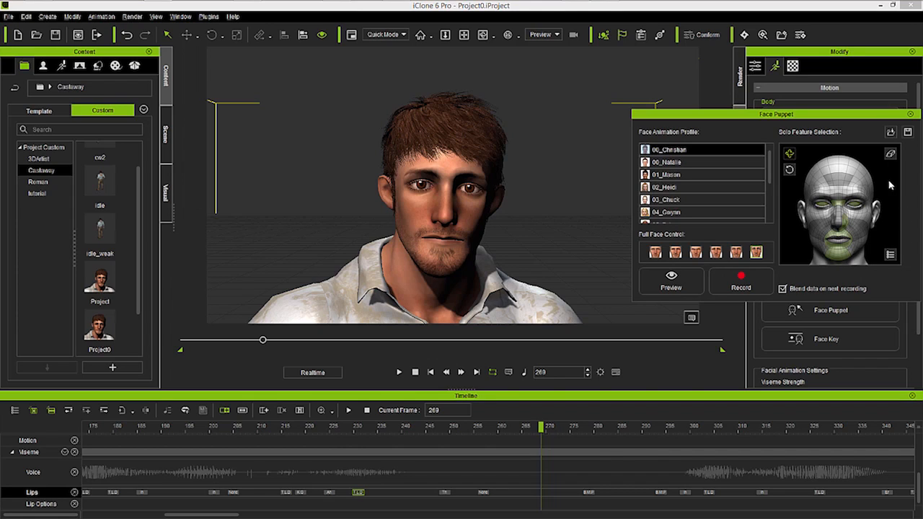
mouse_move(891, 154)
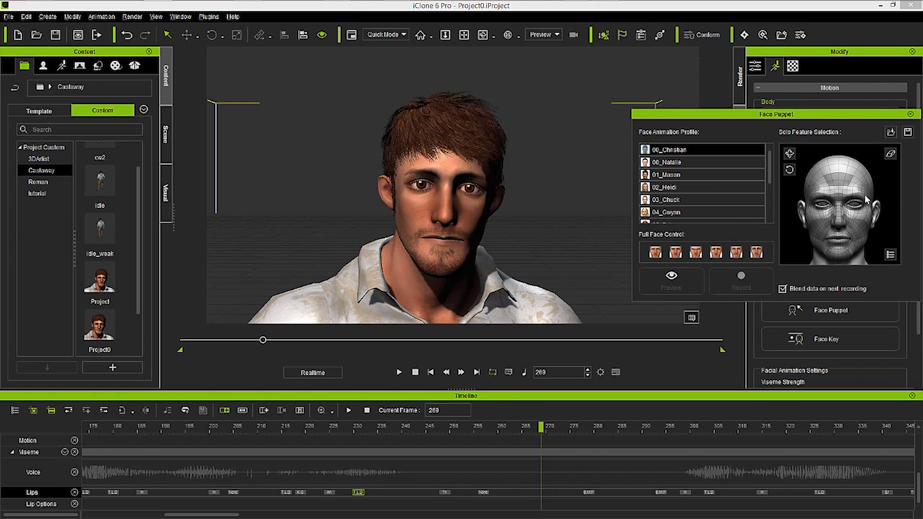
mouse_move(841, 265)
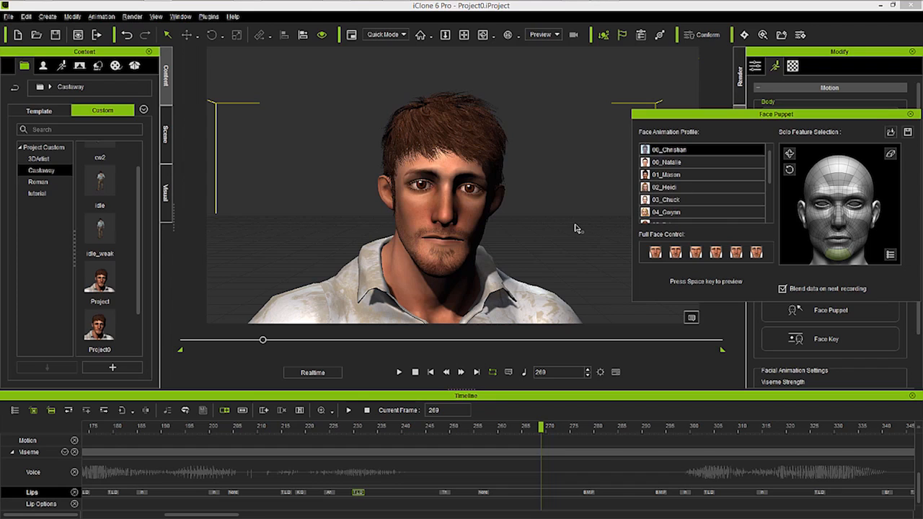
- Run the live face puppeteering preview twice with the angry full-face expression
key(space)
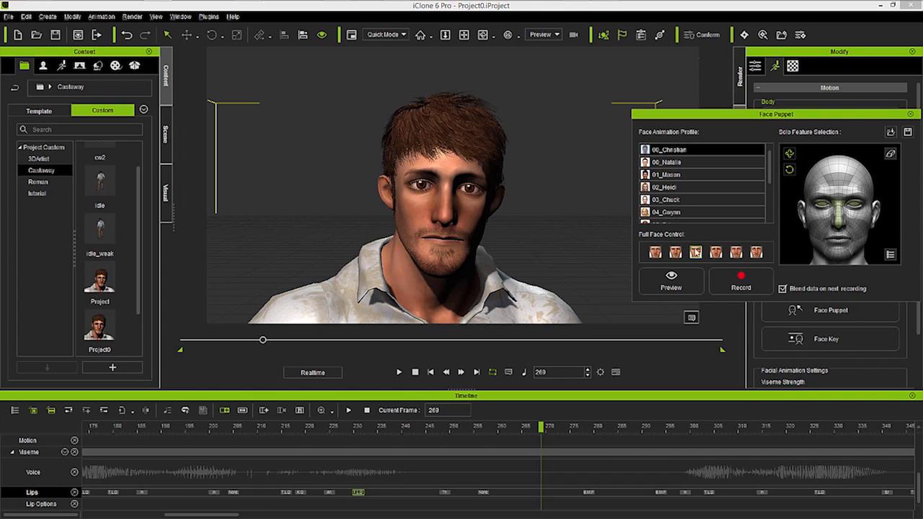
mouse_move(701, 251)
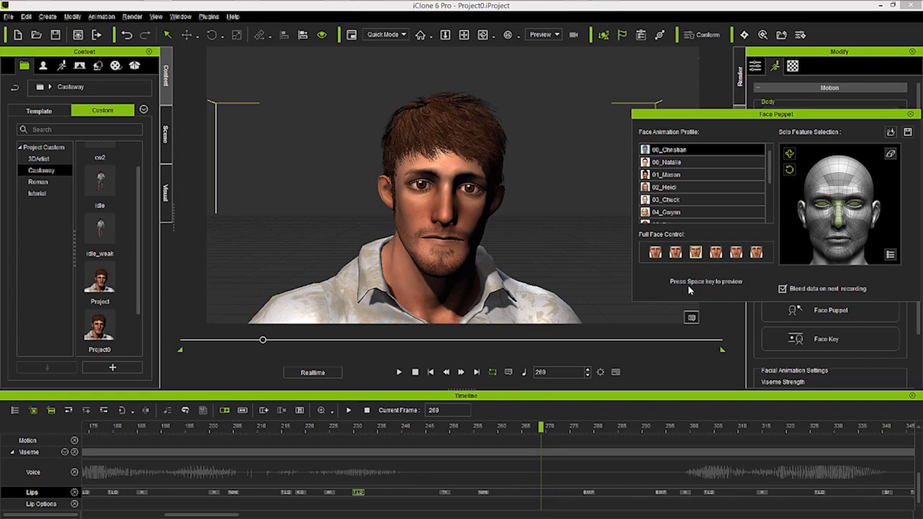
key(space)
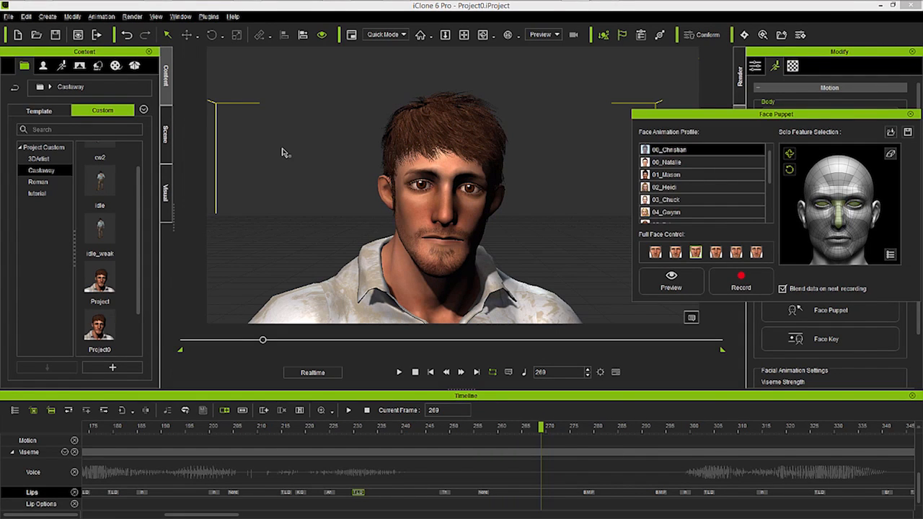
mouse_move(667, 257)
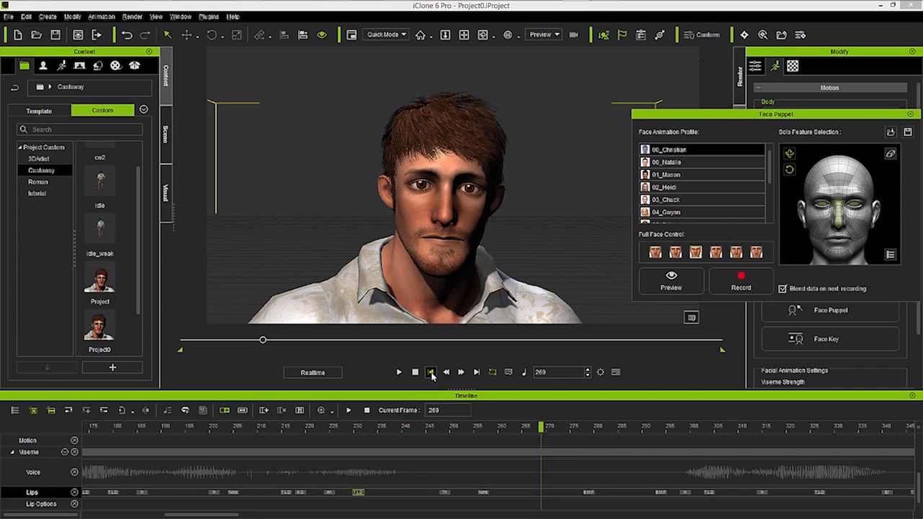
- Arm Face Puppet recording and capture the angry facial expression over the lip-sync
click(429, 372)
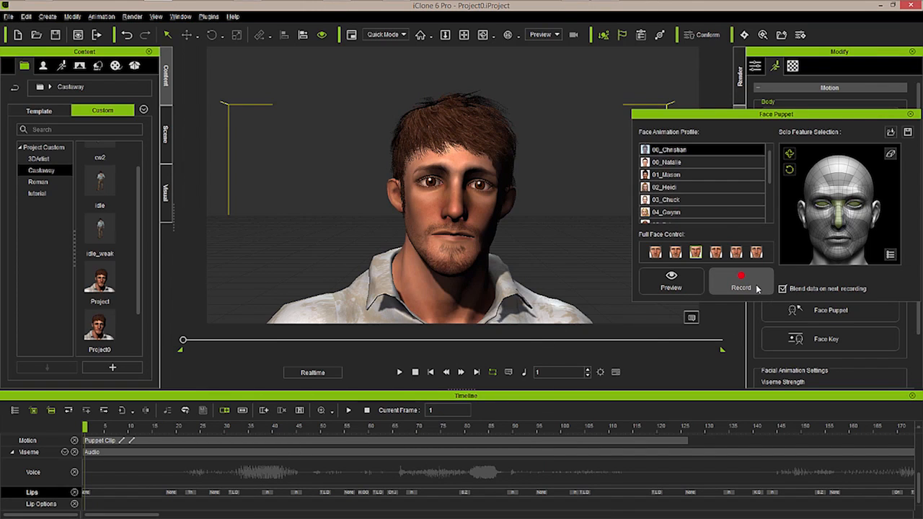
click(740, 281)
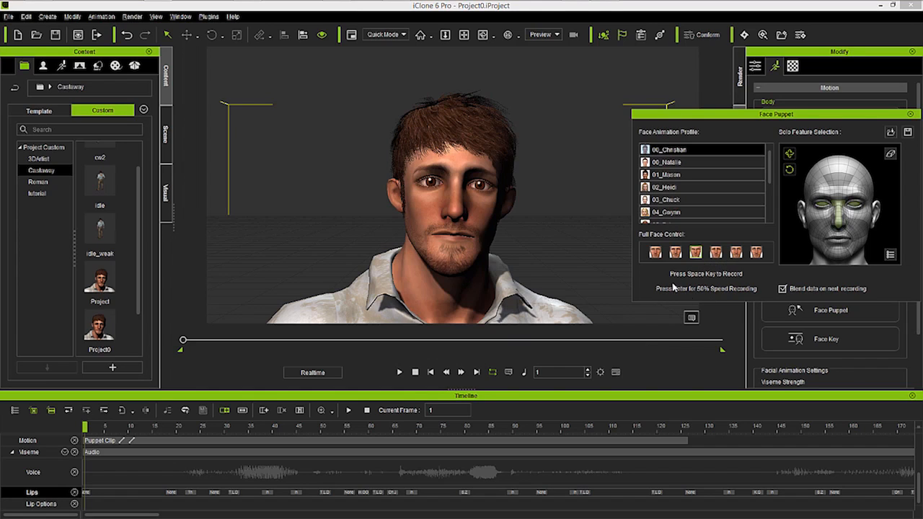
mouse_move(725, 285)
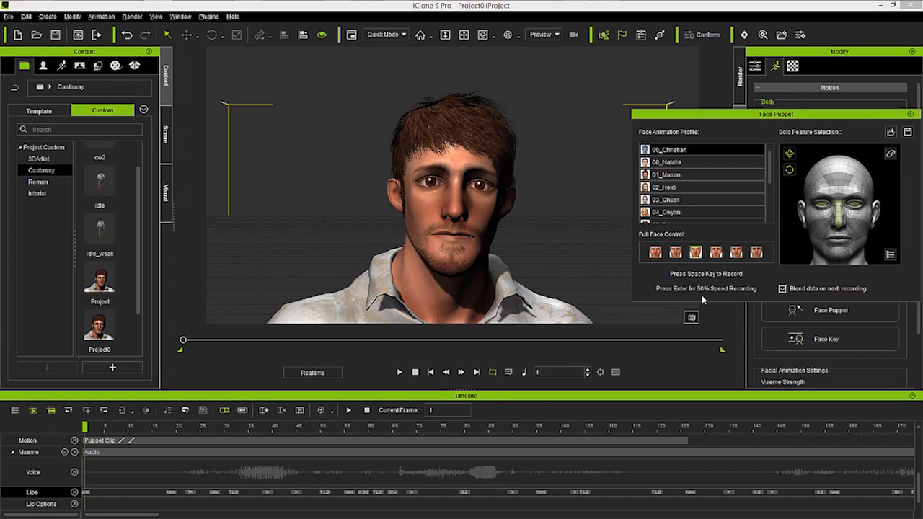
mouse_move(758, 302)
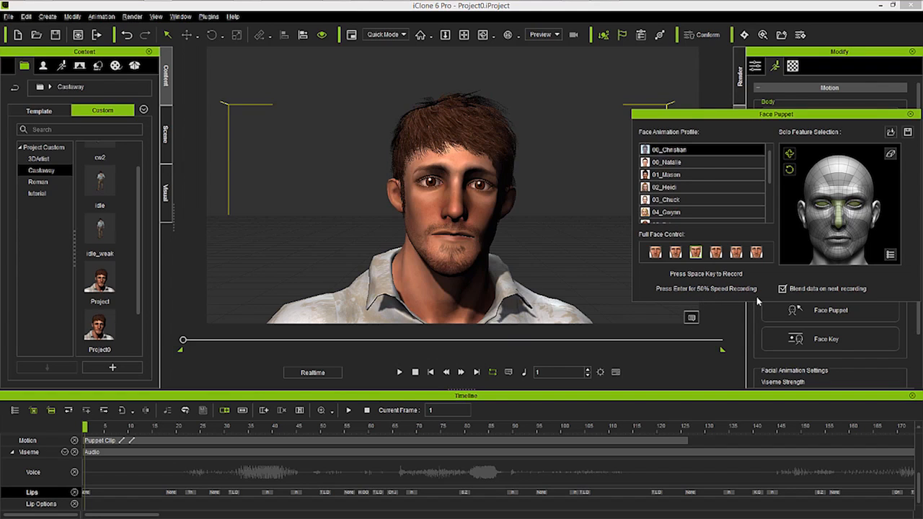
mouse_move(260, 334)
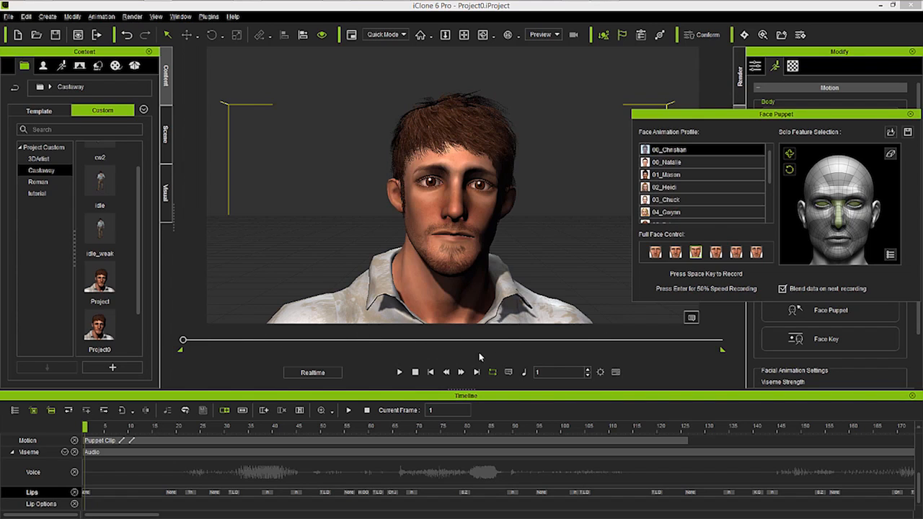
mouse_move(551, 323)
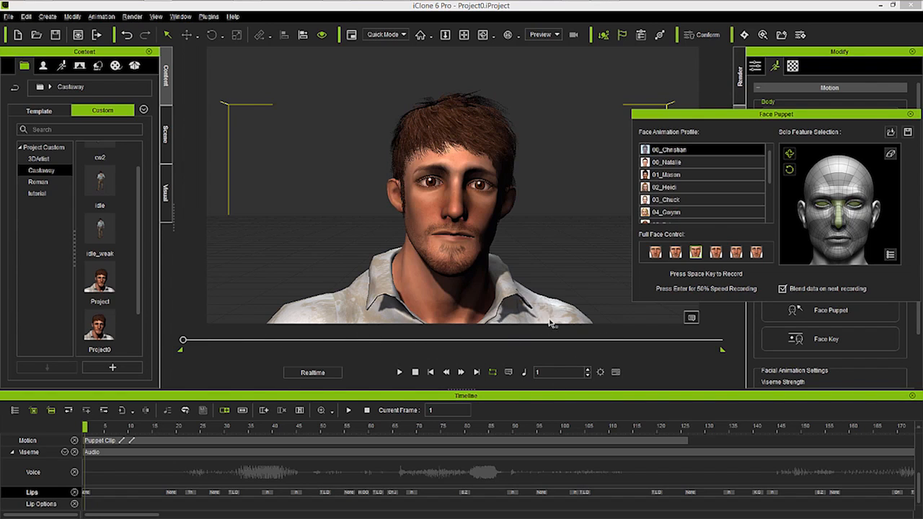
mouse_move(557, 275)
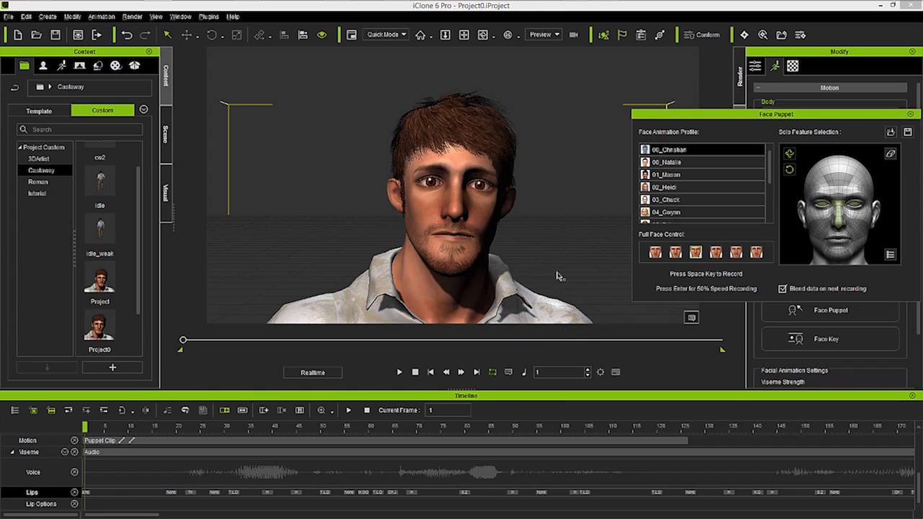
mouse_move(588, 291)
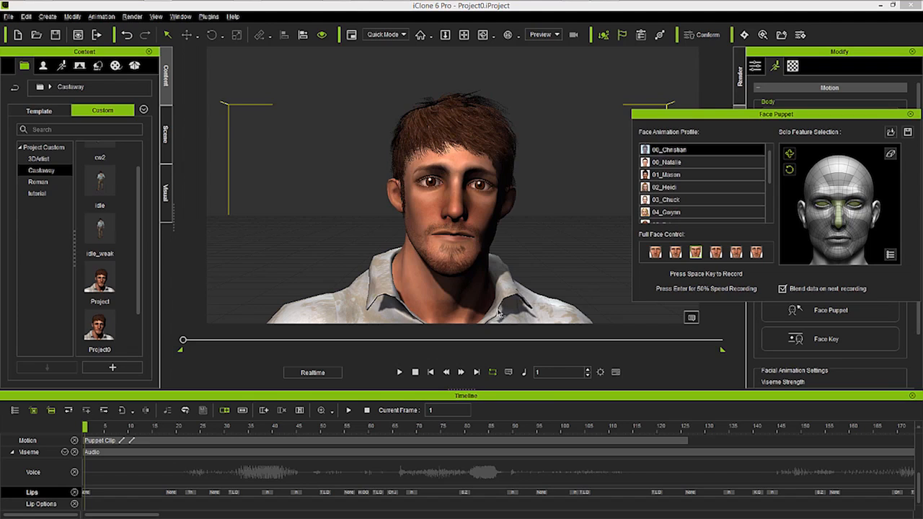
mouse_move(684, 297)
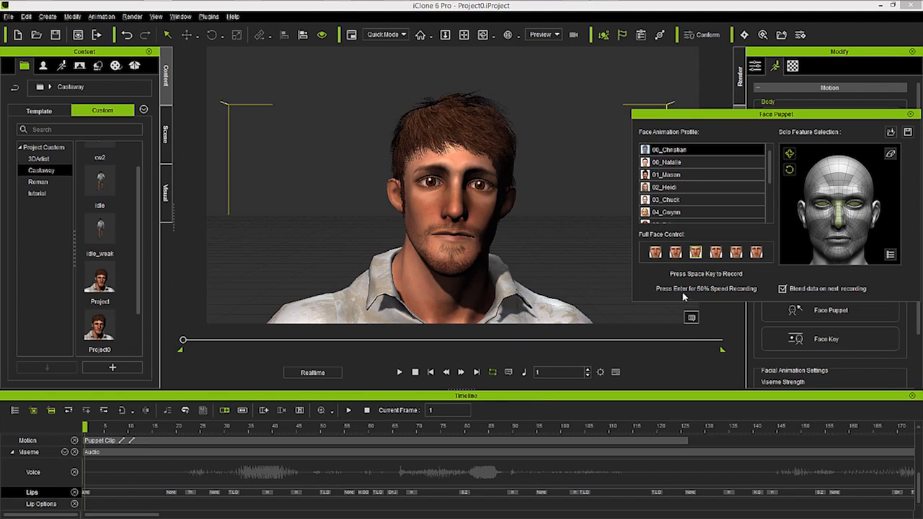
mouse_move(692, 288)
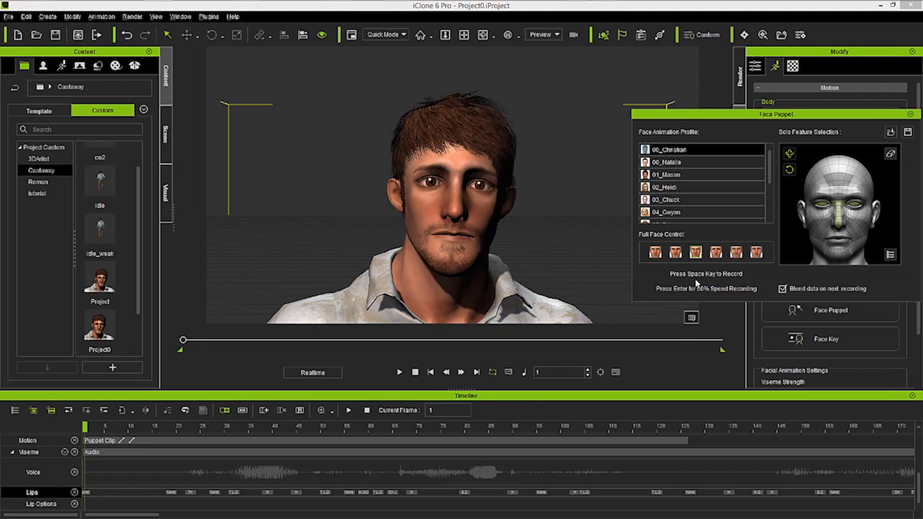
mouse_move(698, 298)
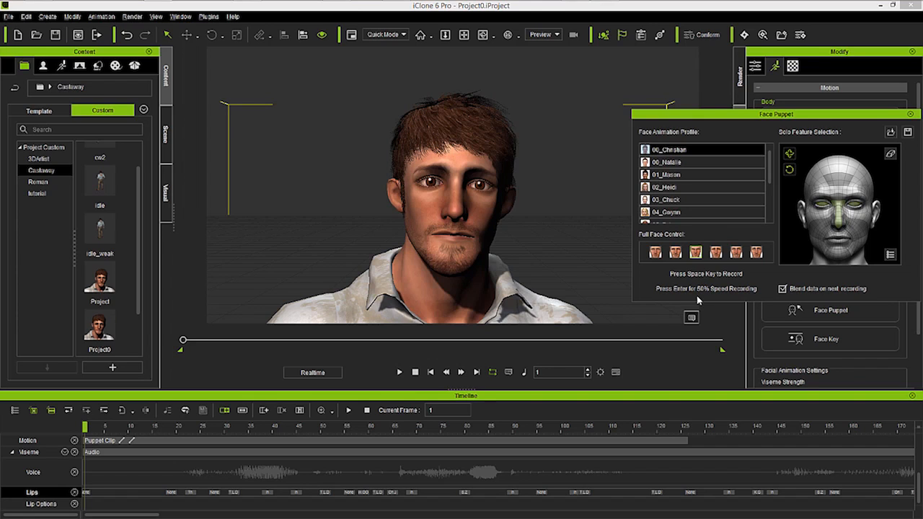
mouse_move(701, 282)
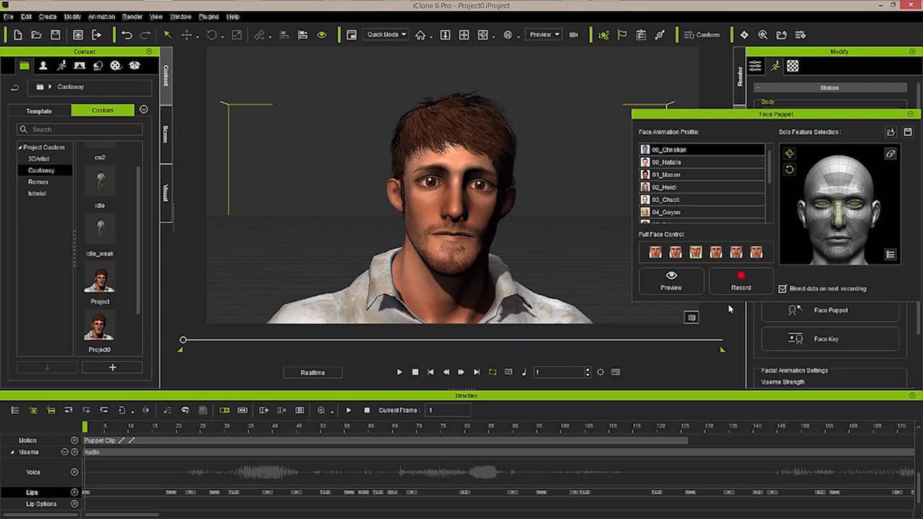
click(741, 281)
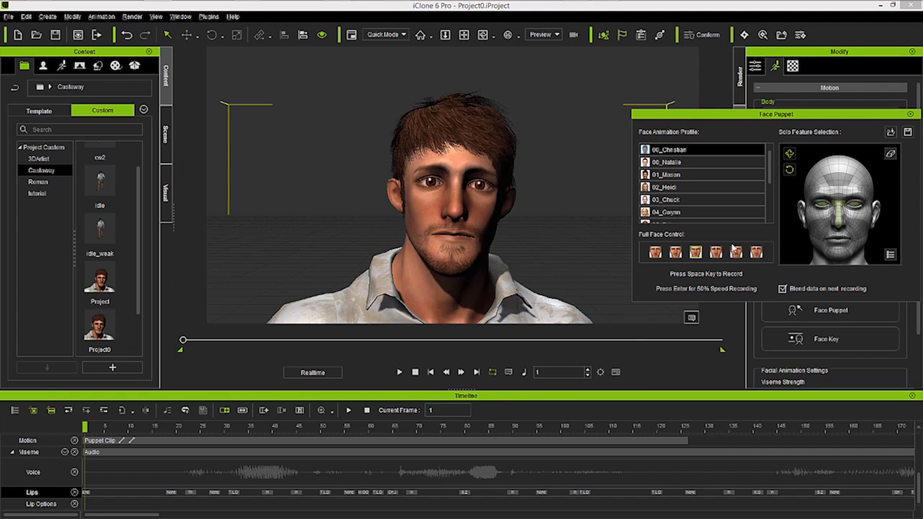
mouse_move(686, 251)
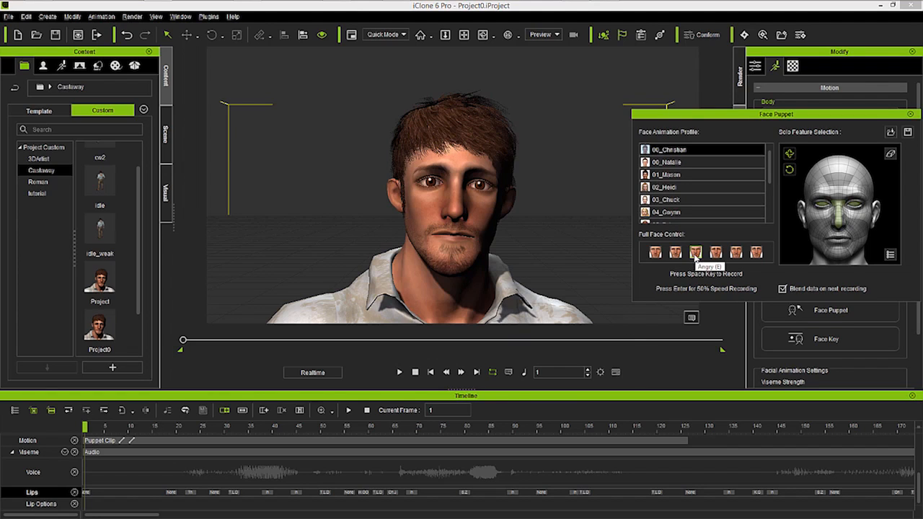
mouse_move(666, 361)
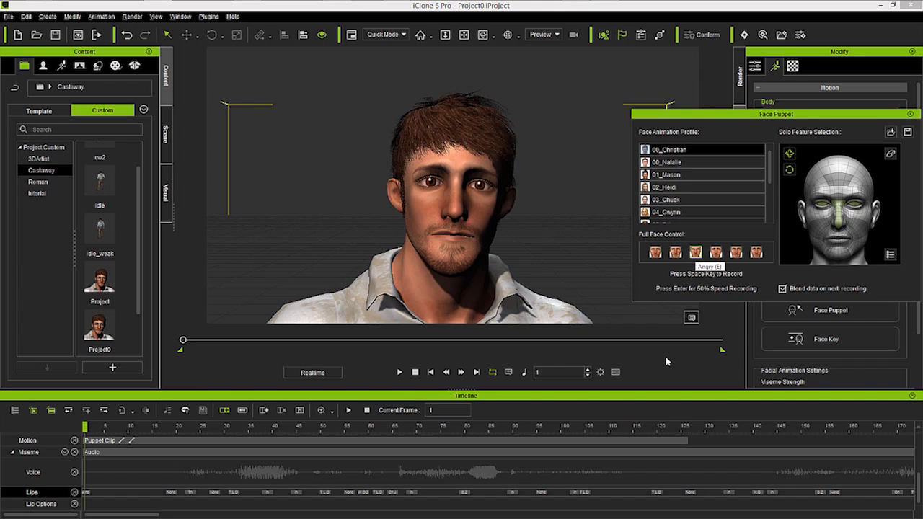
key(Space)
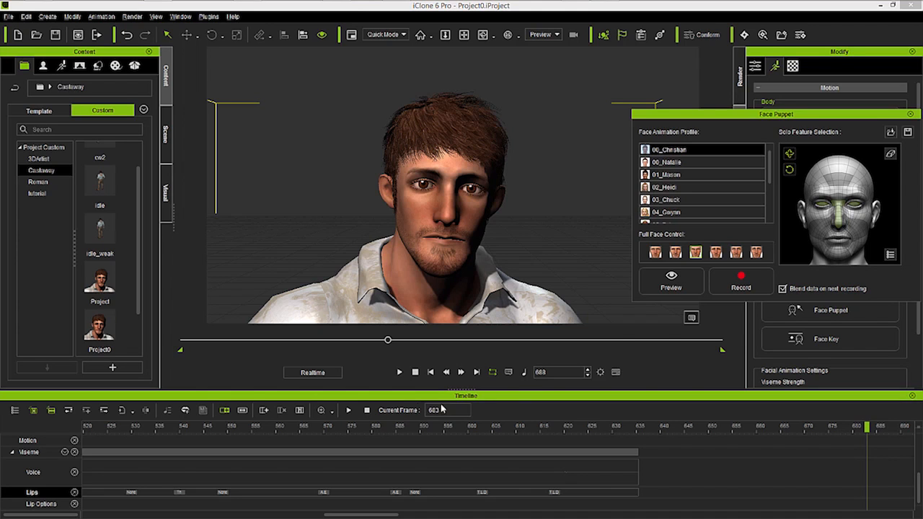
- Jump to frame 1, play the recorded angry take, then stop playback
click(431, 372)
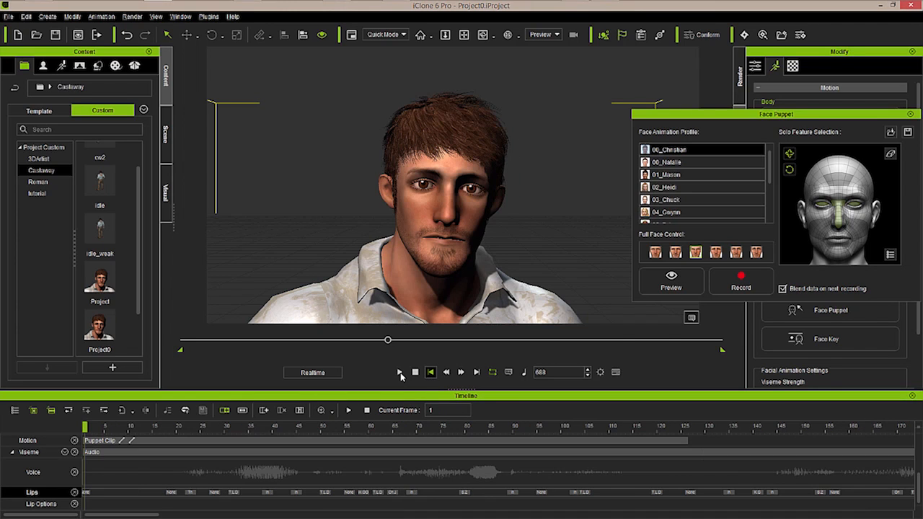
click(399, 372)
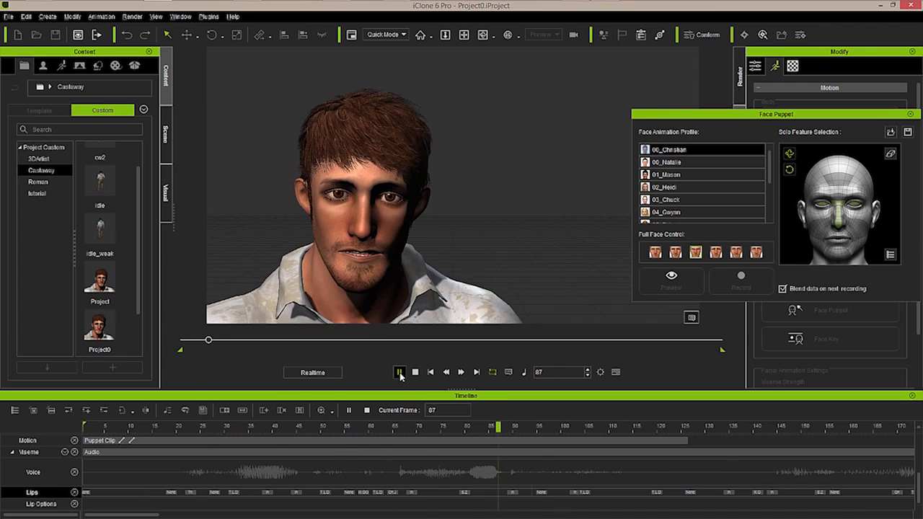
click(398, 372)
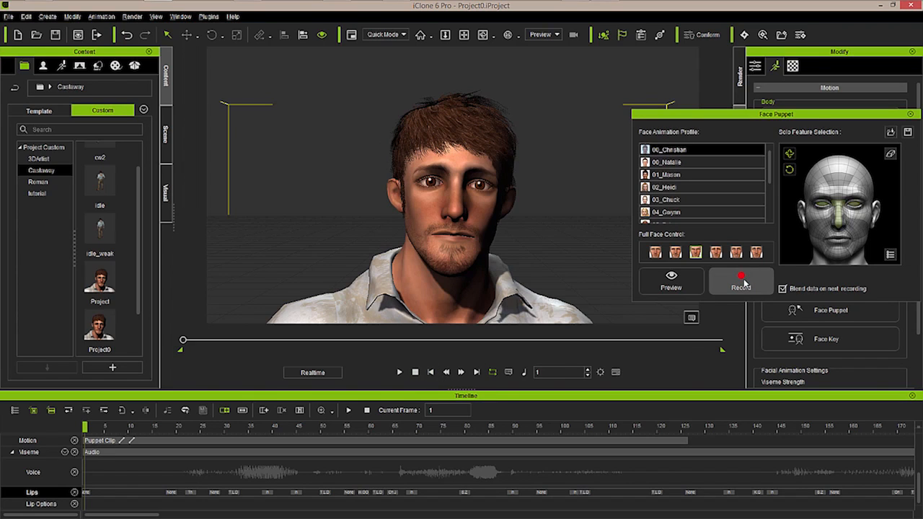
- Start another Face Puppet recording of the angry expression over the talking clip
click(740, 279)
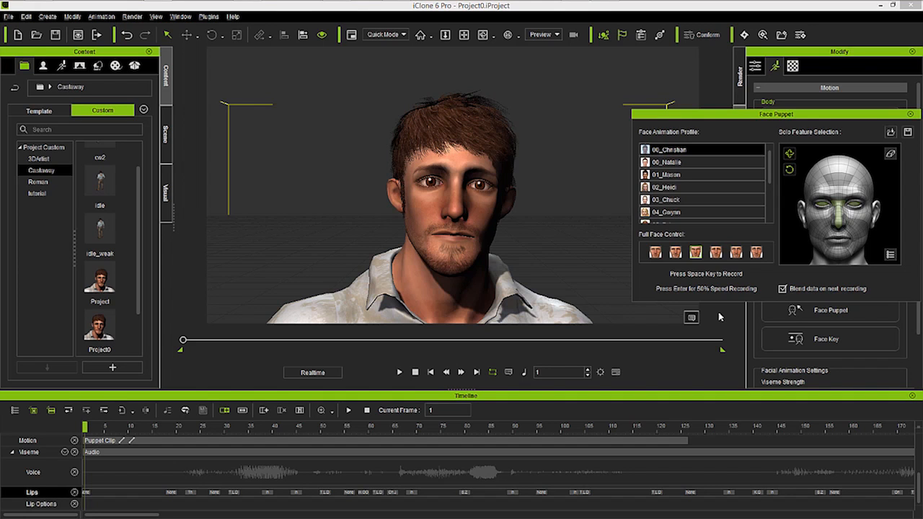
key(space)
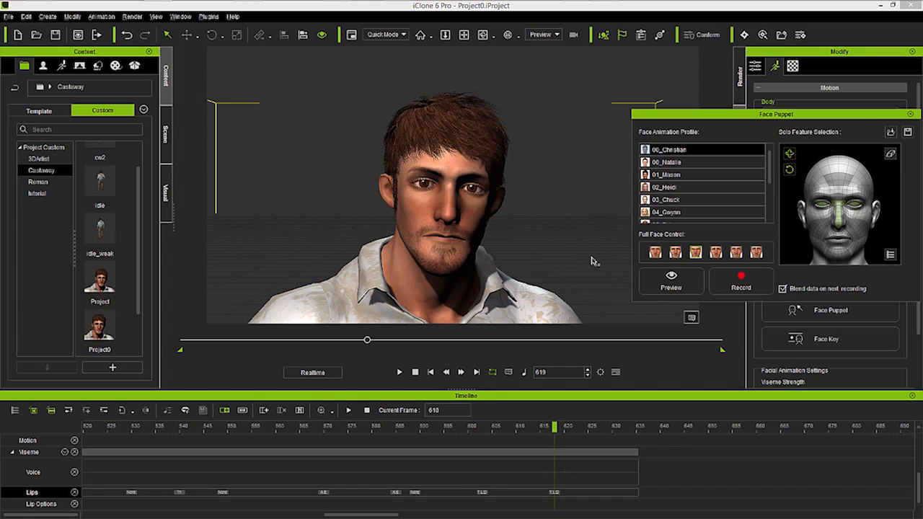
mouse_move(911, 112)
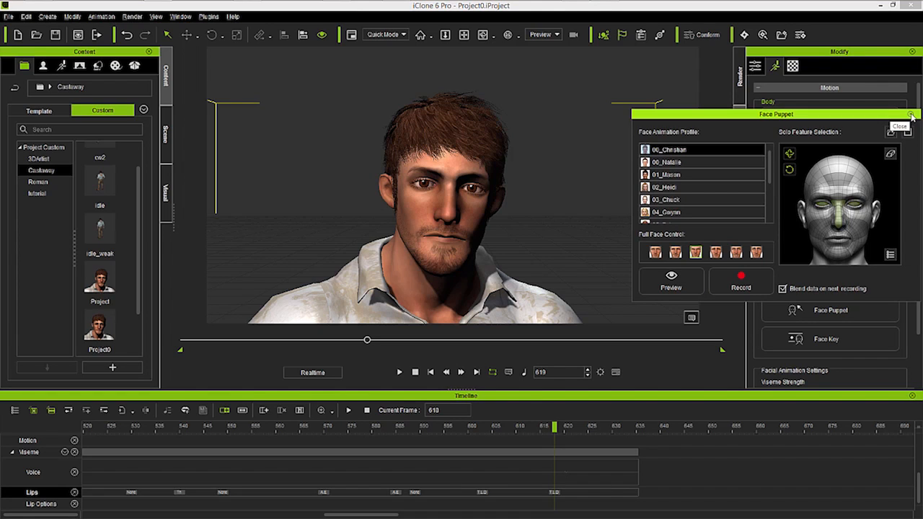
- Close the Face Puppet panel and play the castaway's new angry take, then stop
click(908, 113)
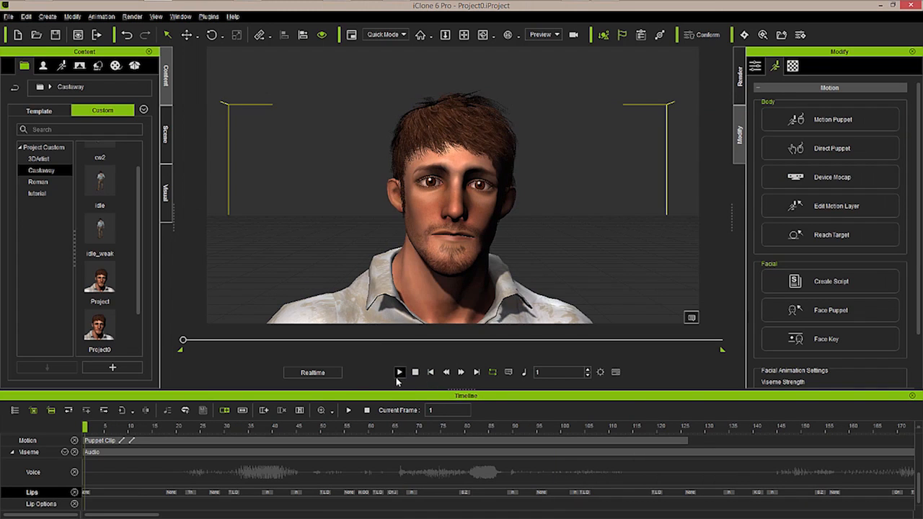
click(400, 372)
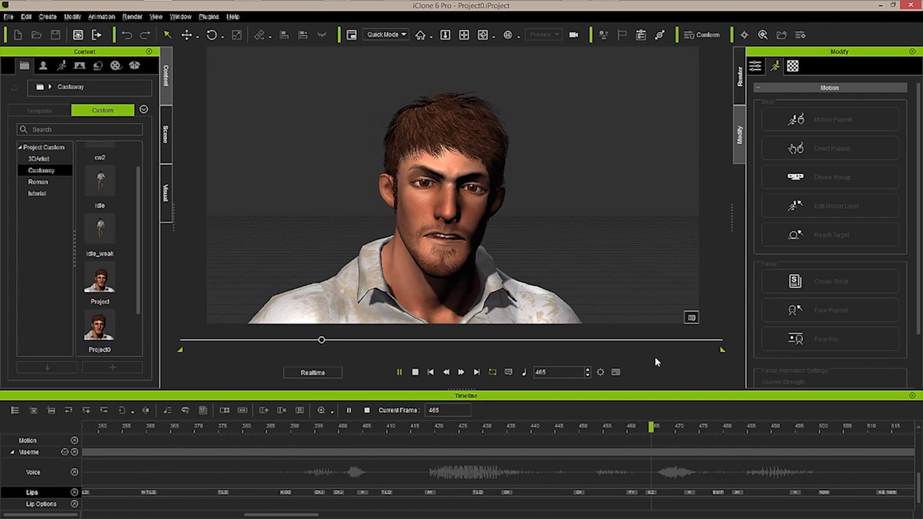
click(415, 372)
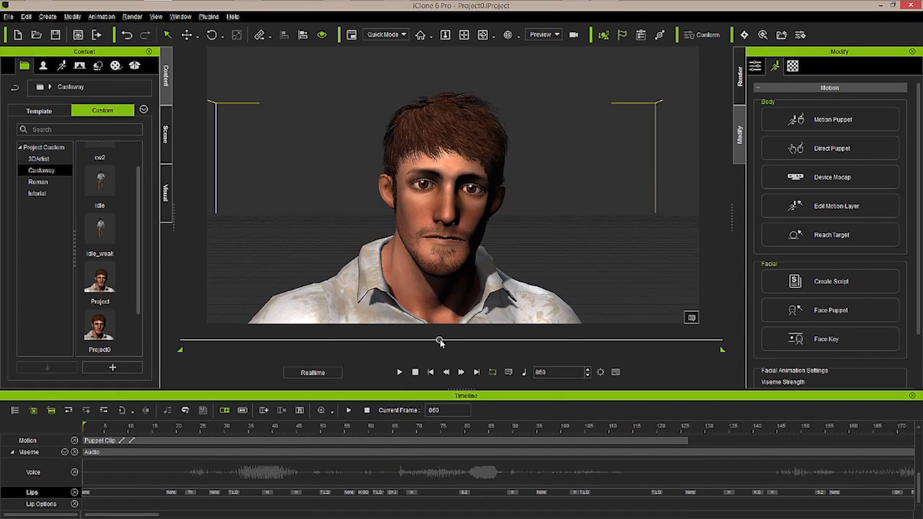
- Scrub the timeline forward and back, then replay the take and stop at frame 1
drag(441, 340, 466, 341)
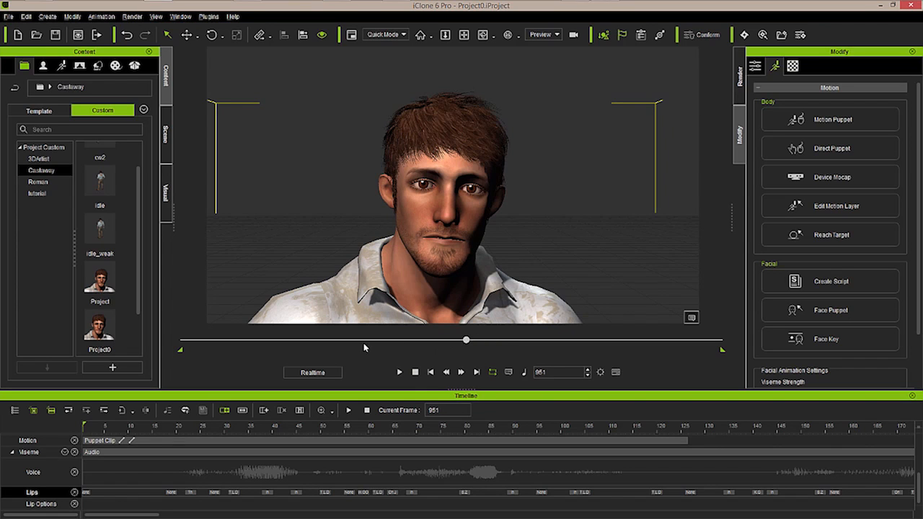
drag(466, 340, 294, 340)
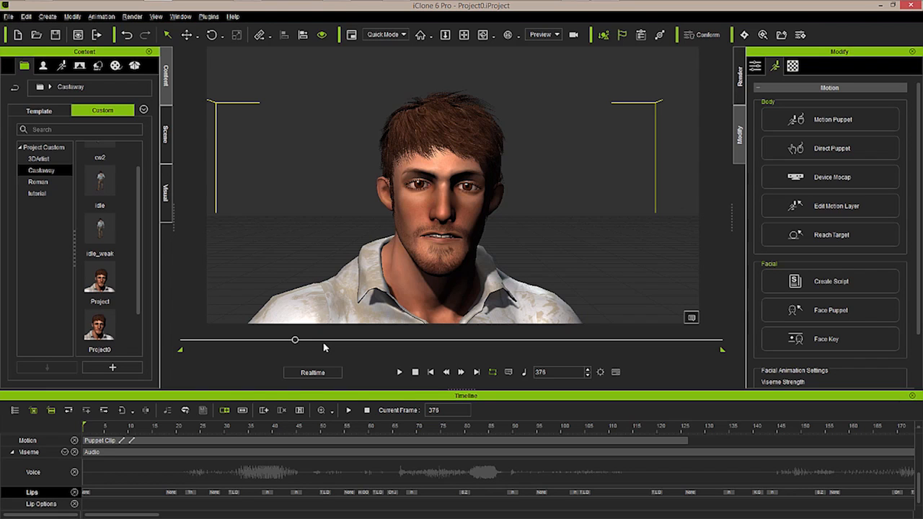
click(415, 372)
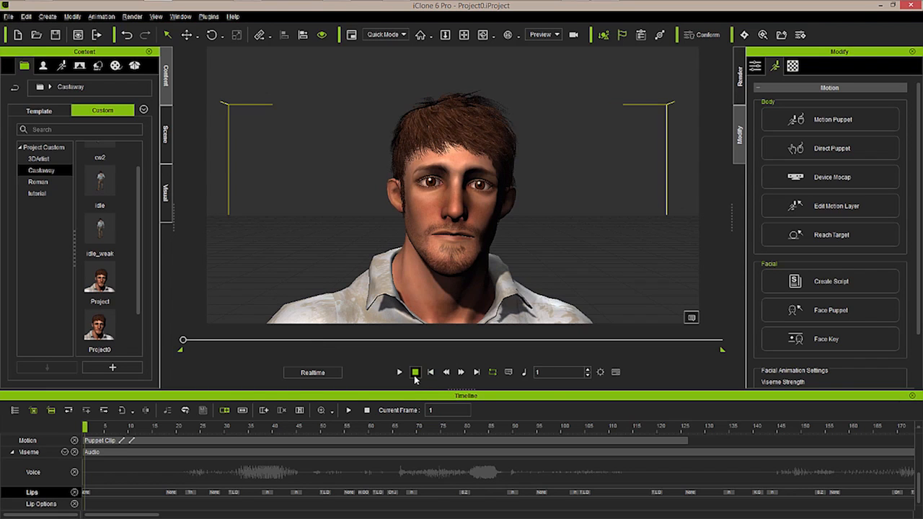
click(398, 372)
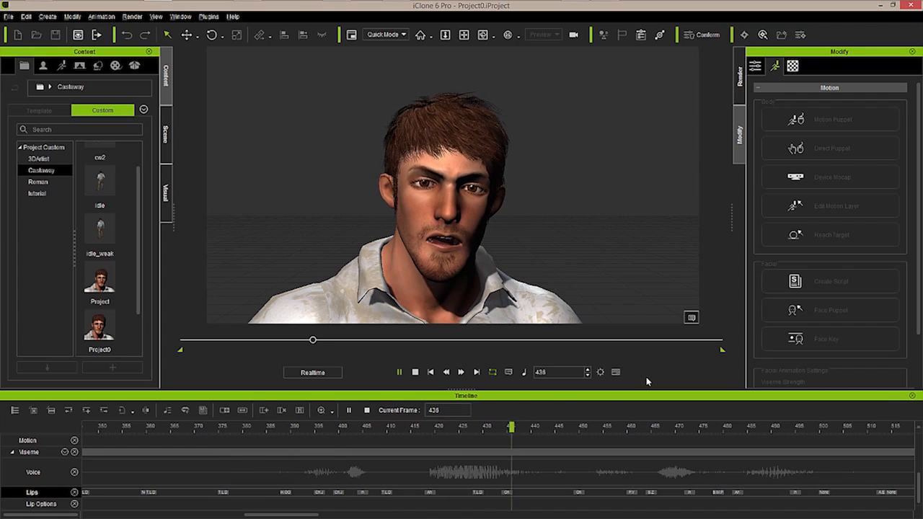
click(414, 372)
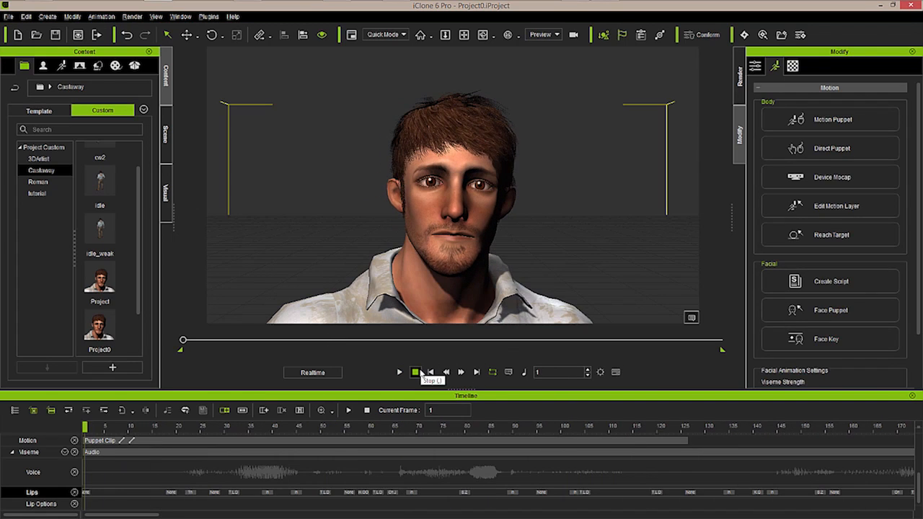